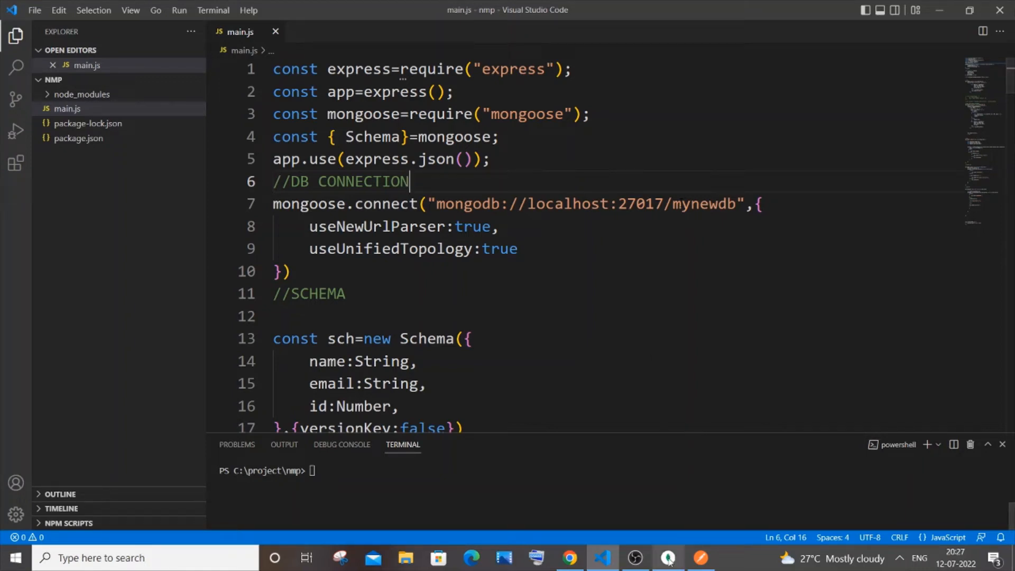
Glance at the newcols documents in Compass, then scroll main.js to below the POST route
left_click(668, 557)
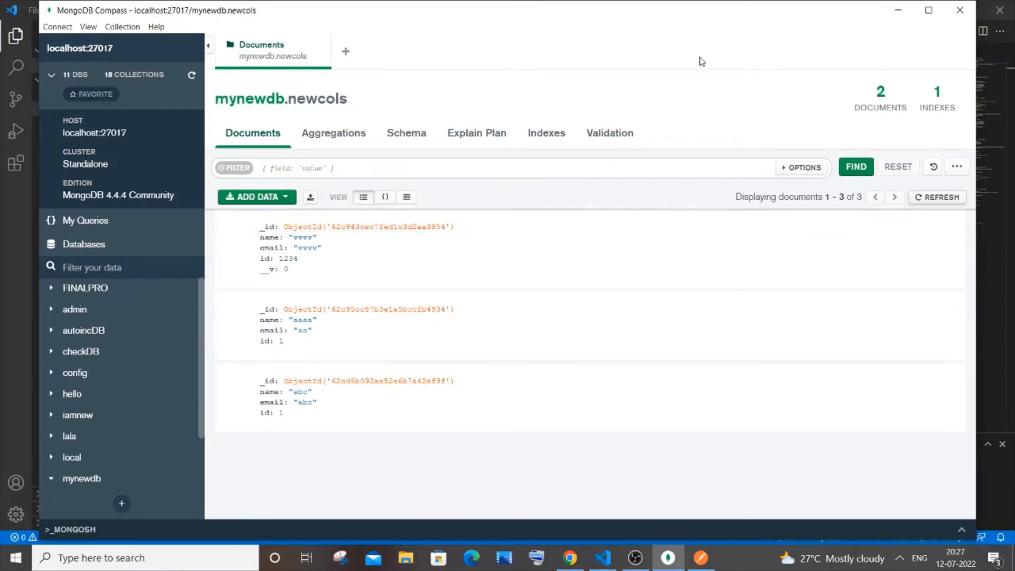
left_click(602, 557)
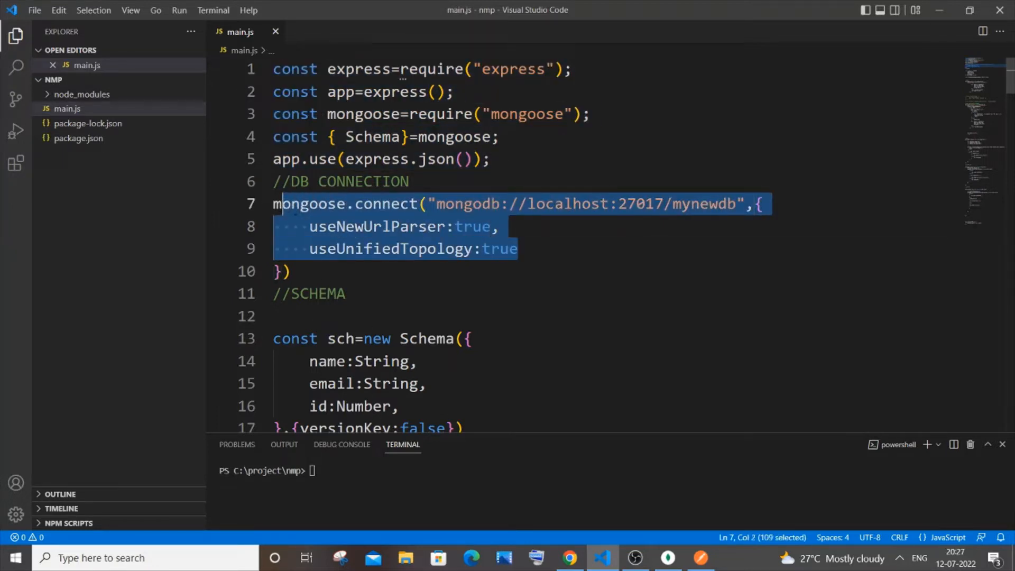
scroll("down", 3)
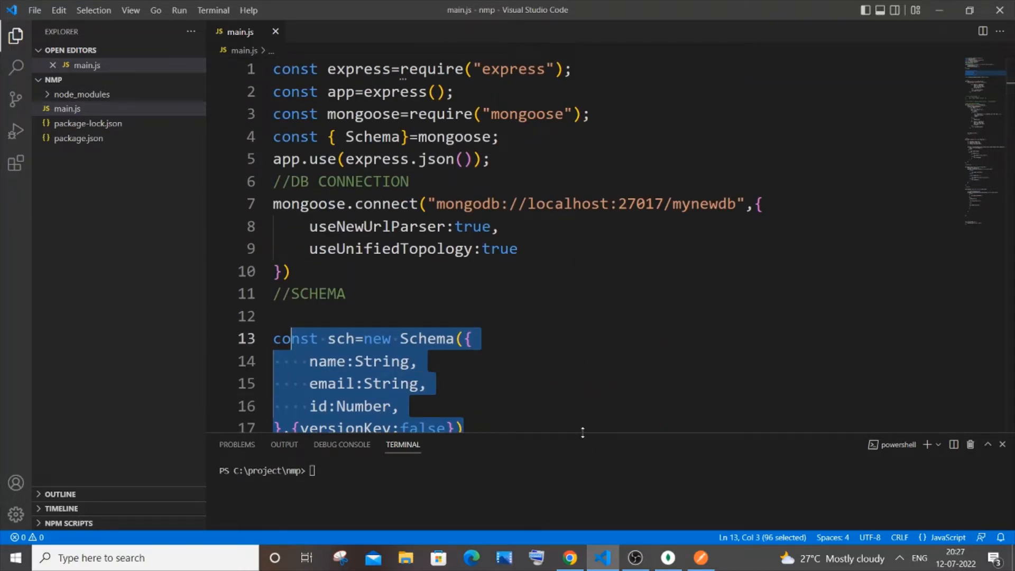
scroll("down", 3)
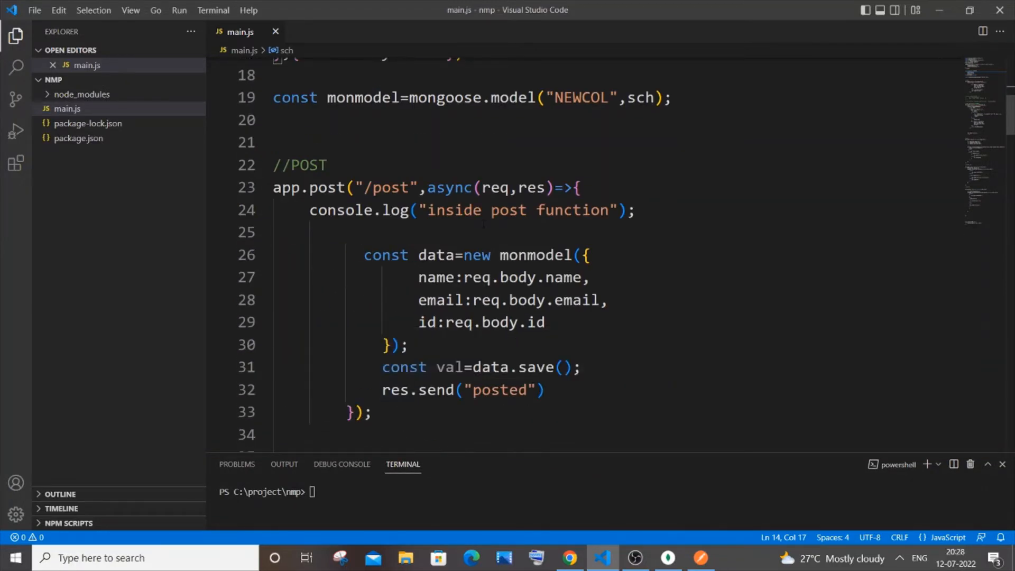
scroll("down", 3)
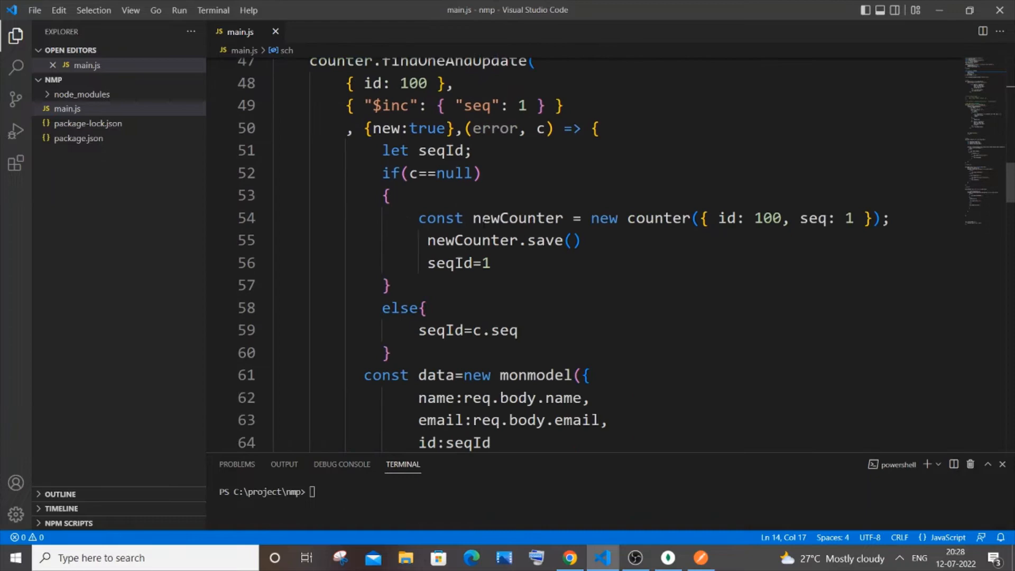
scroll("down", 3)
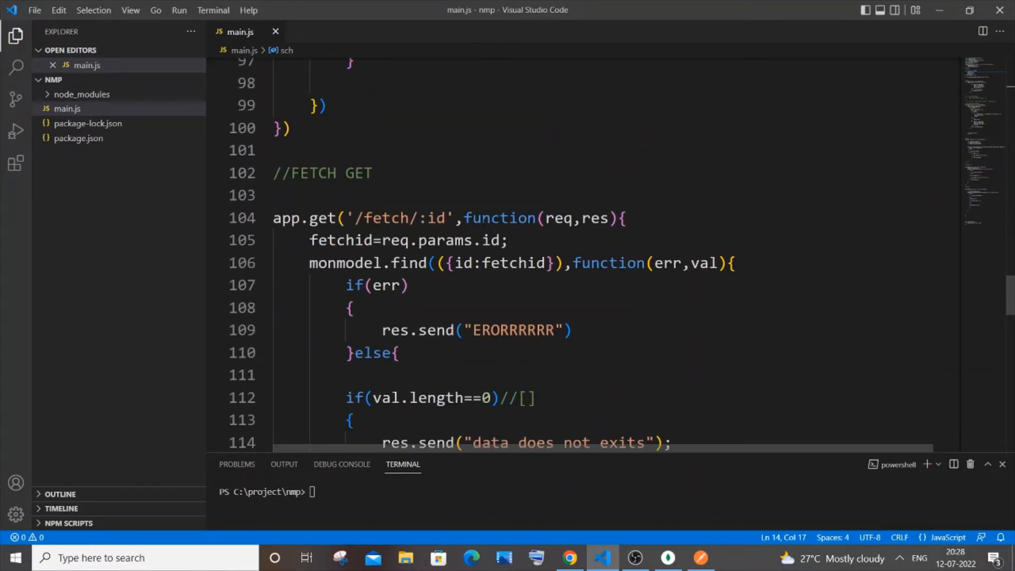
scroll("down", 3)
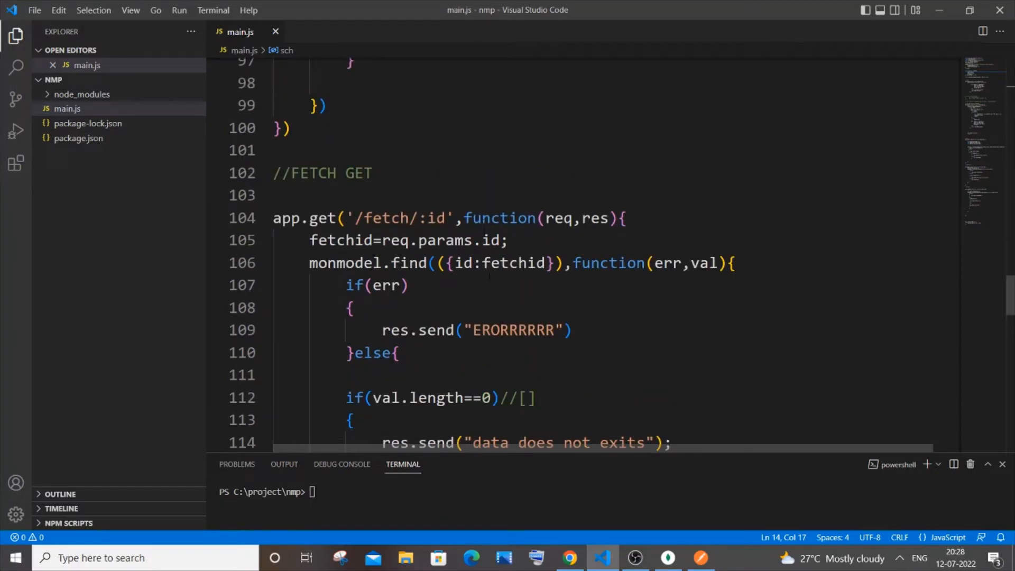
scroll("up", 3)
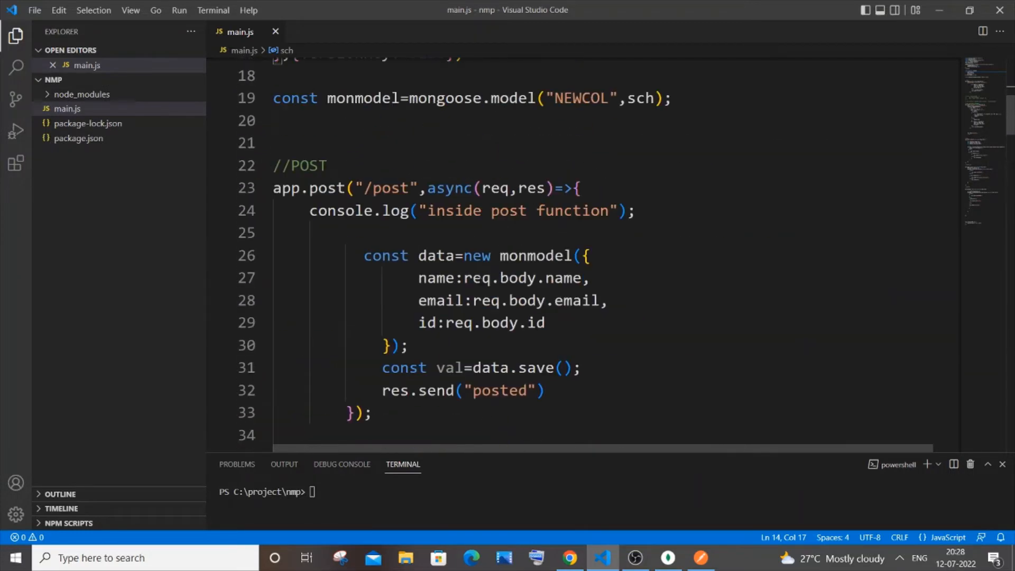
scroll("down", 3)
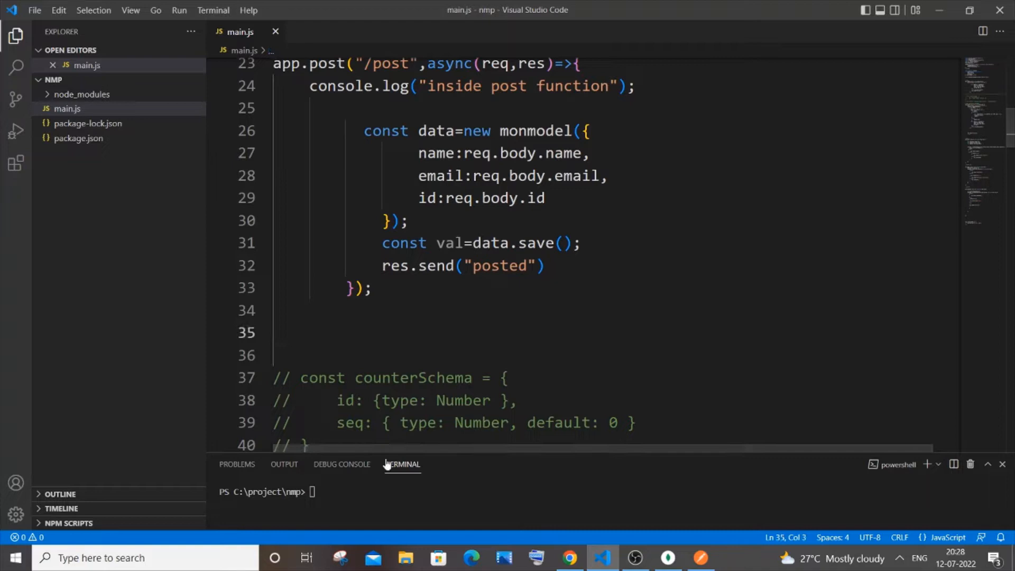
Add a // FETCH ALL comment and an empty app.get("/fetchall",(req,res)=>{ }) route
type("// FETCH ALL")
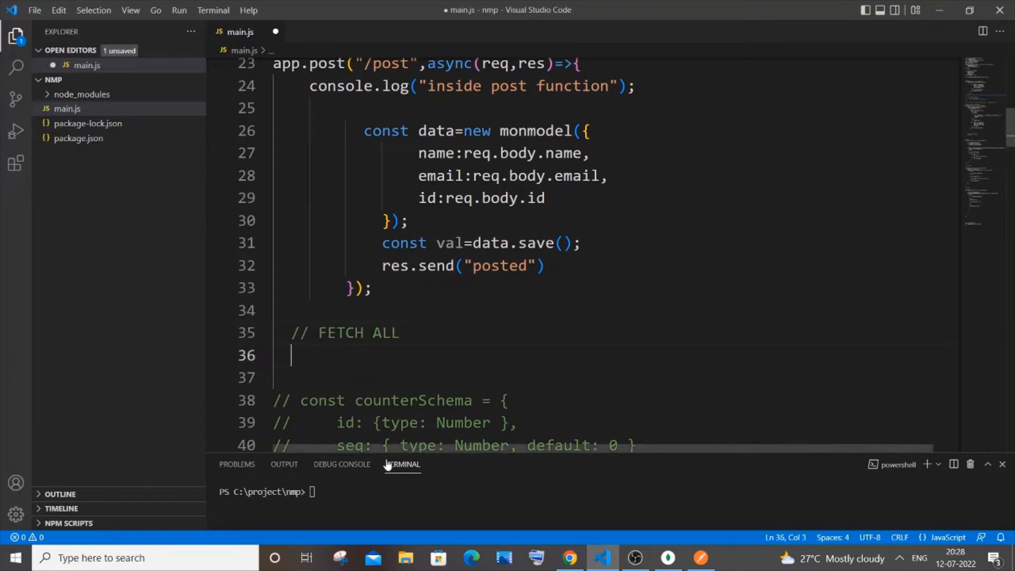
key("Enter")
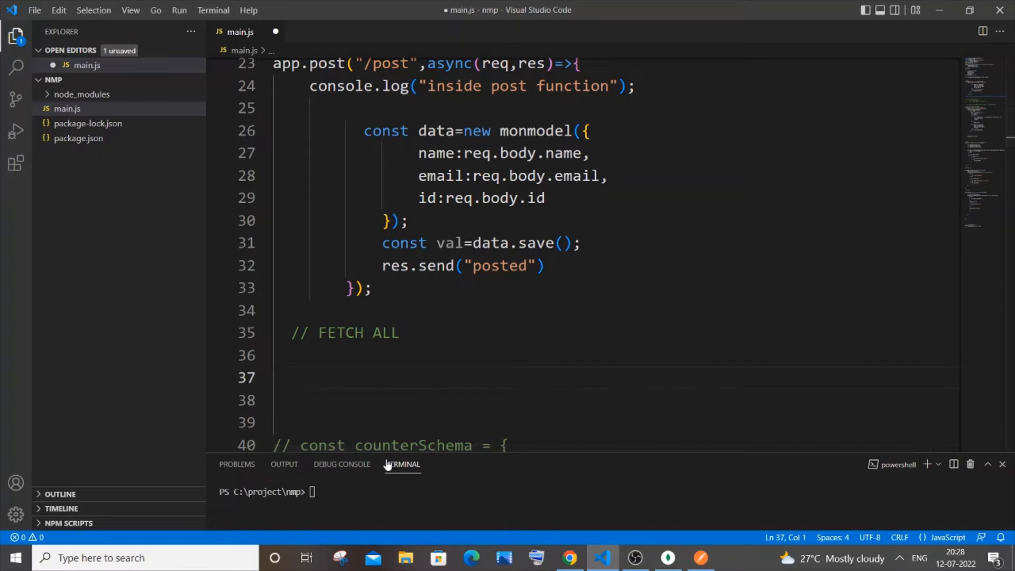
type("app.")
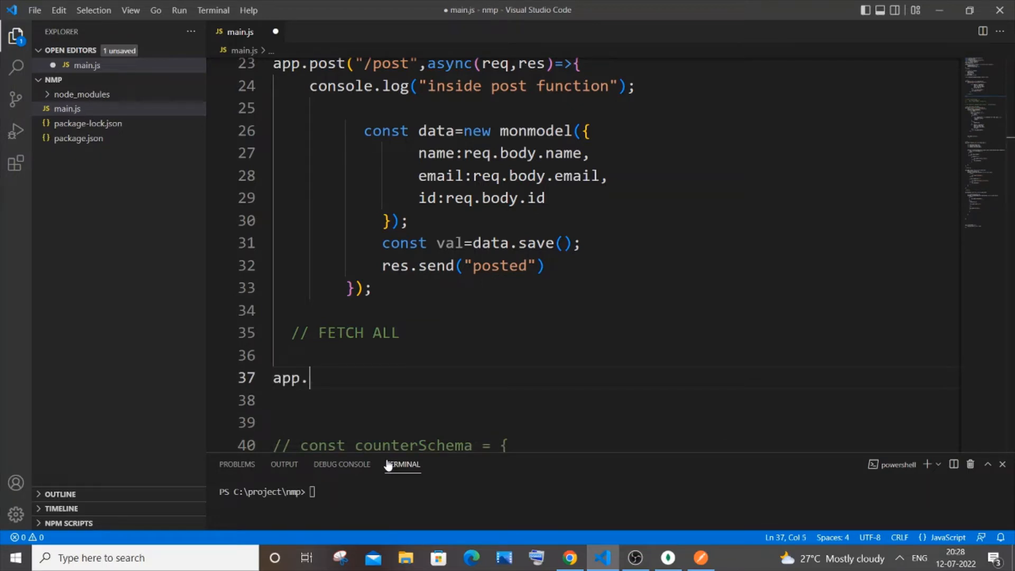
type("get(\"")
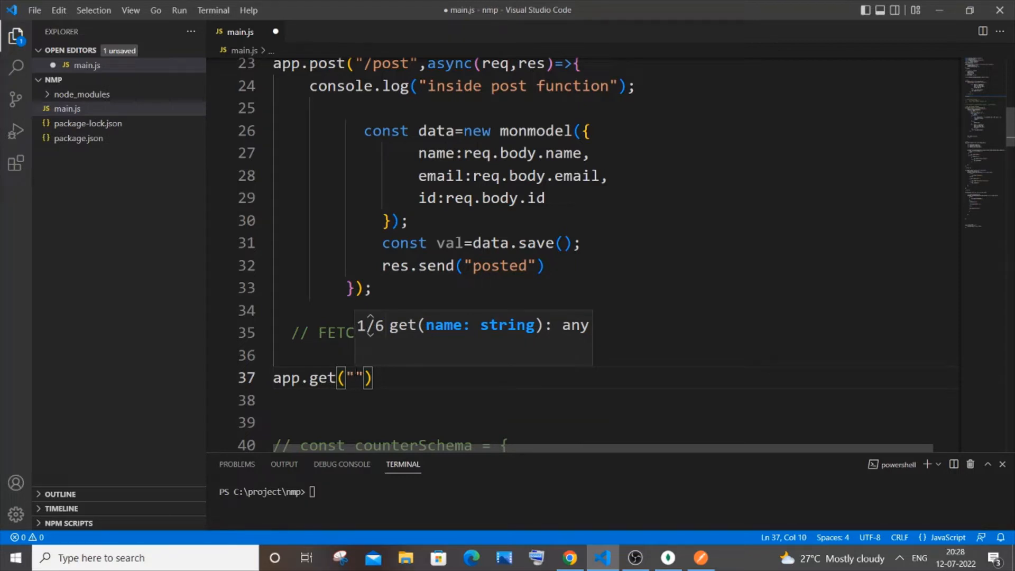
type("/fetch")
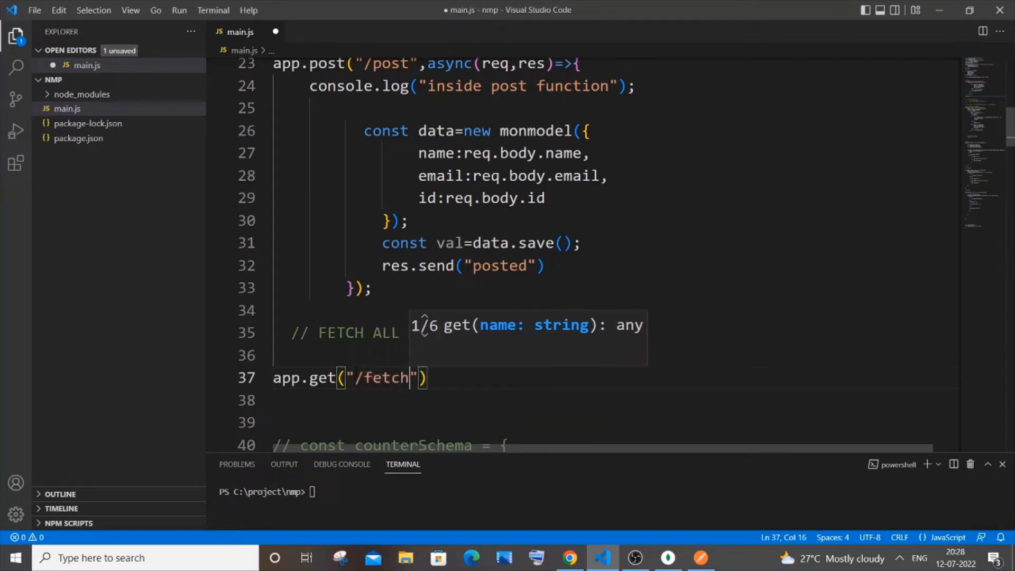
type("all\",(req,res")
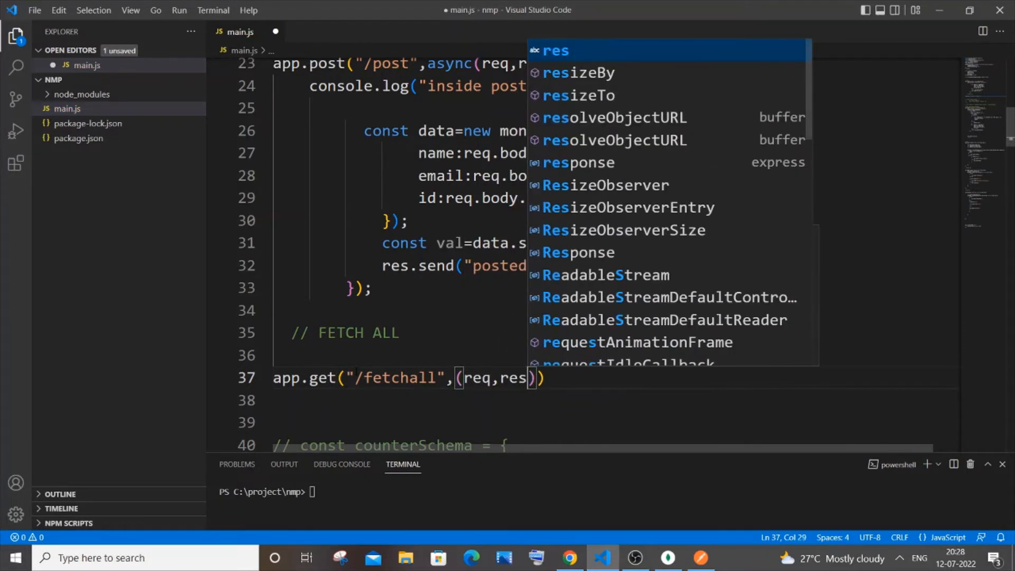
type("=>")
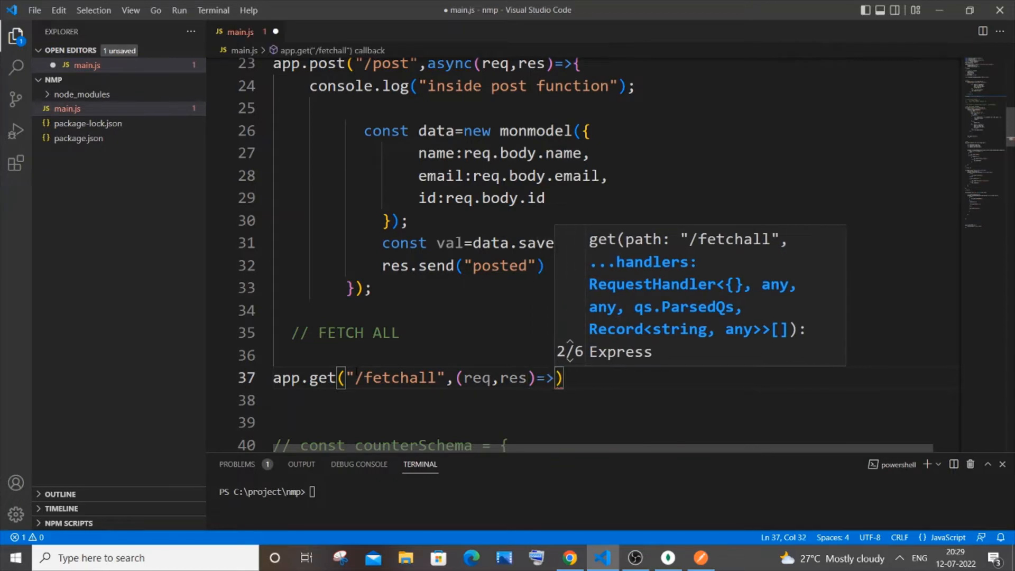
type("{")
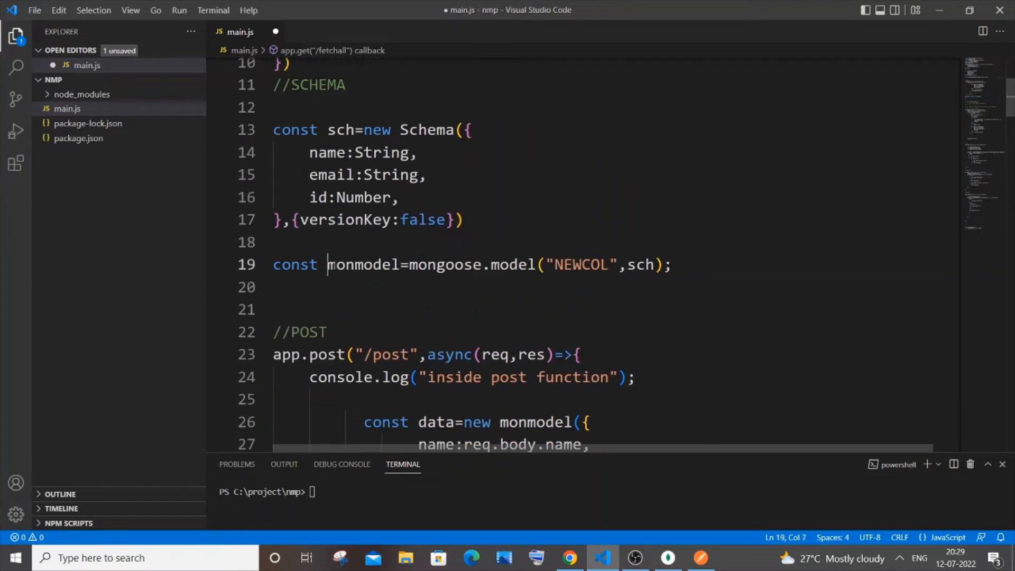
double_click(363, 265)
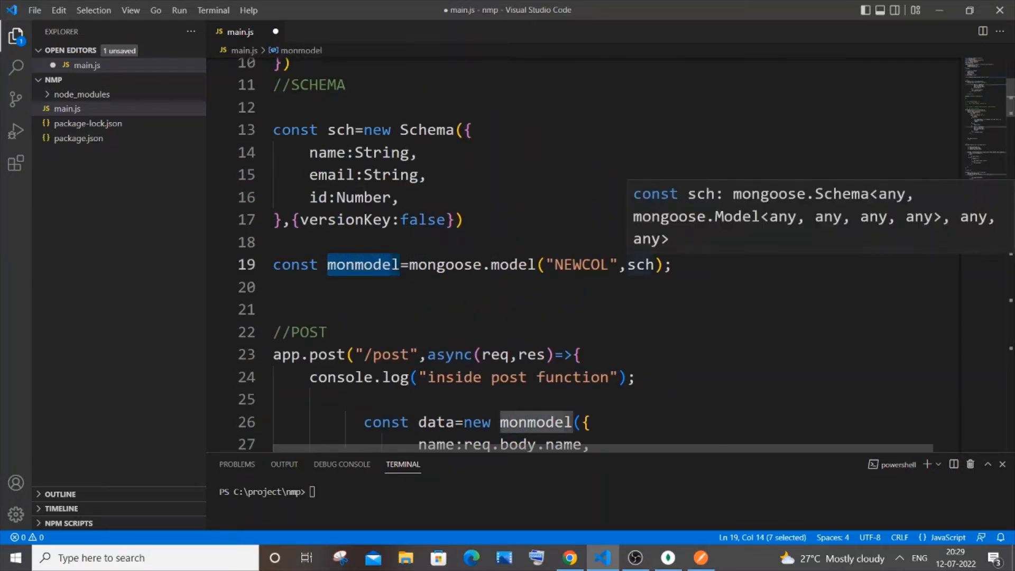
scroll("down", 3)
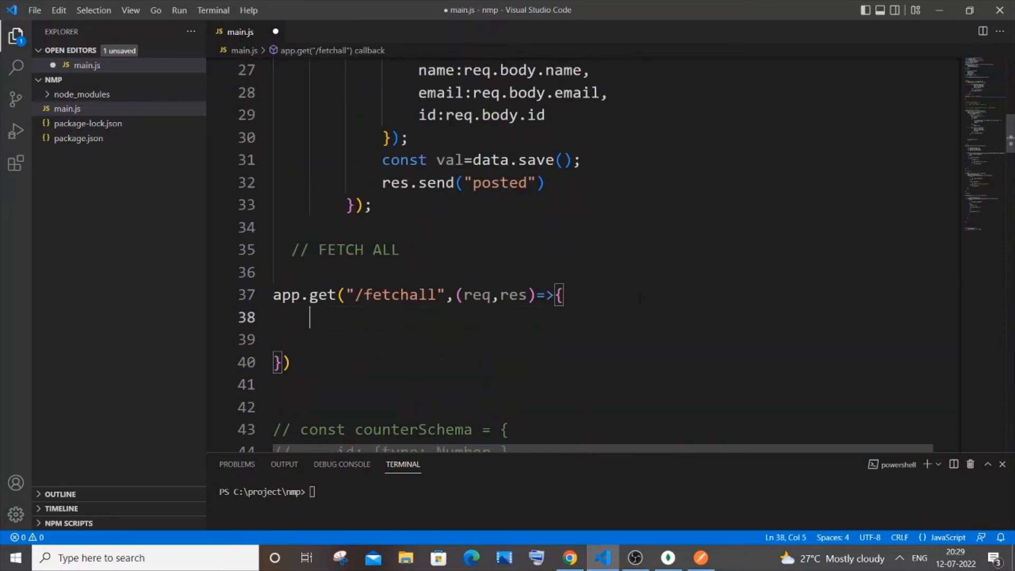
Call monmodel.find with an (err,val) callback inside the /fetchall route
type("monm")
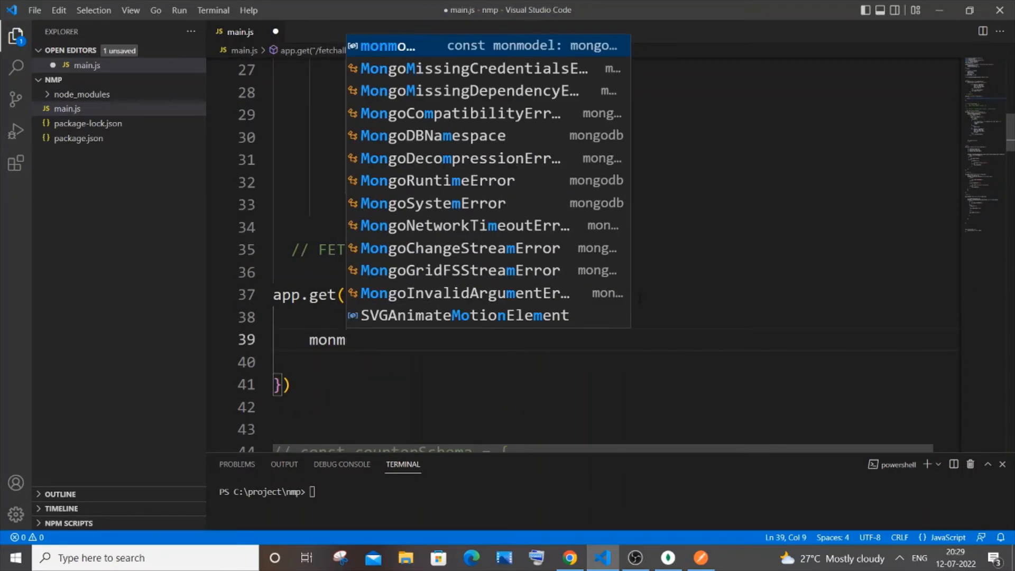
type("odel.")
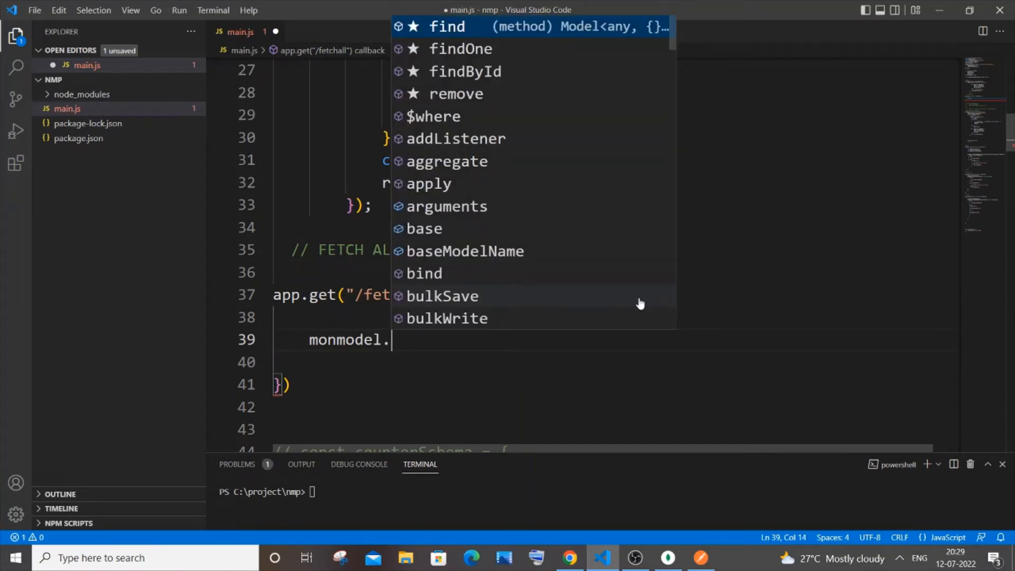
type("find")
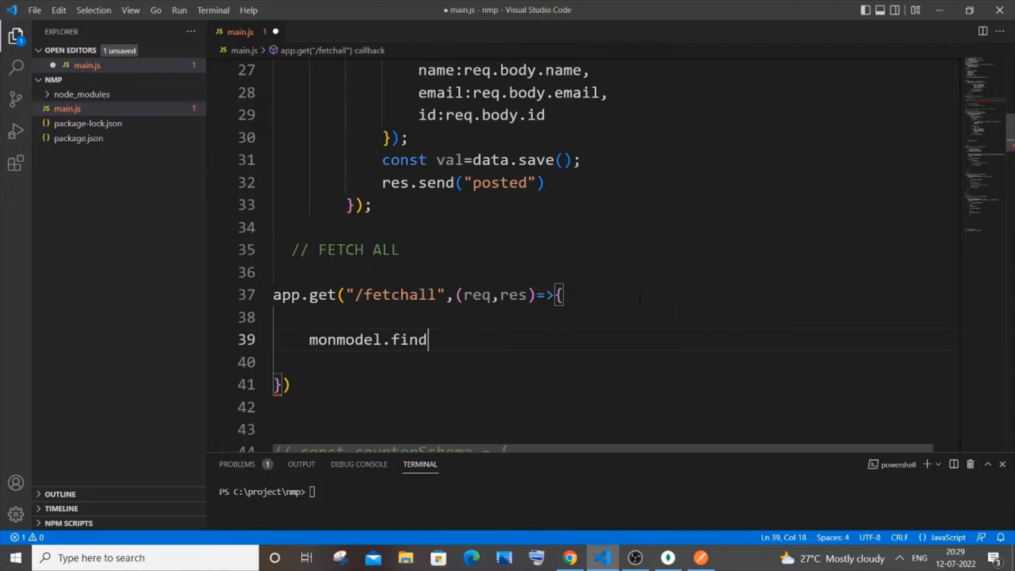
type("(")
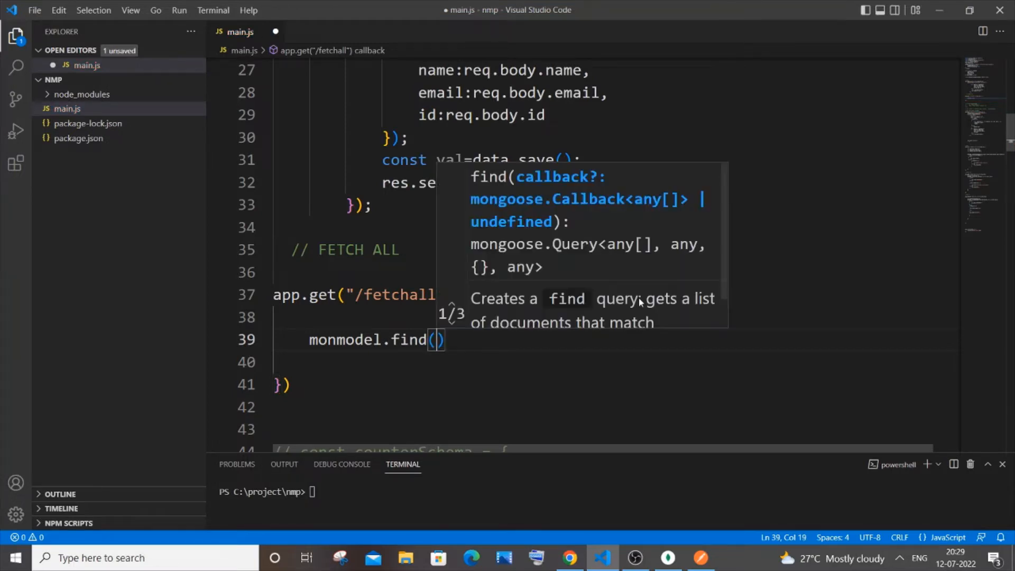
type("(er")
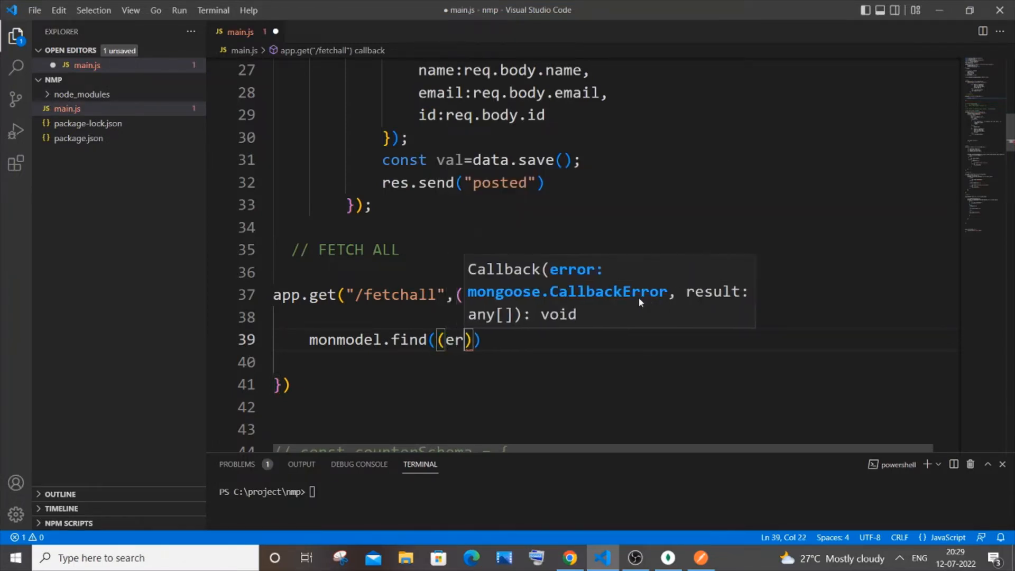
type("r,val")
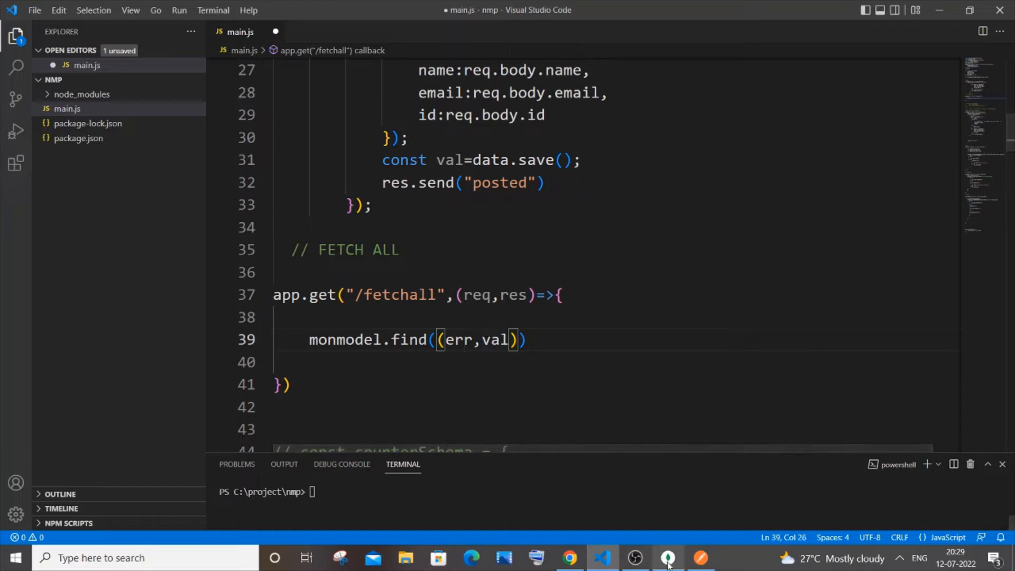
left_click(668, 557)
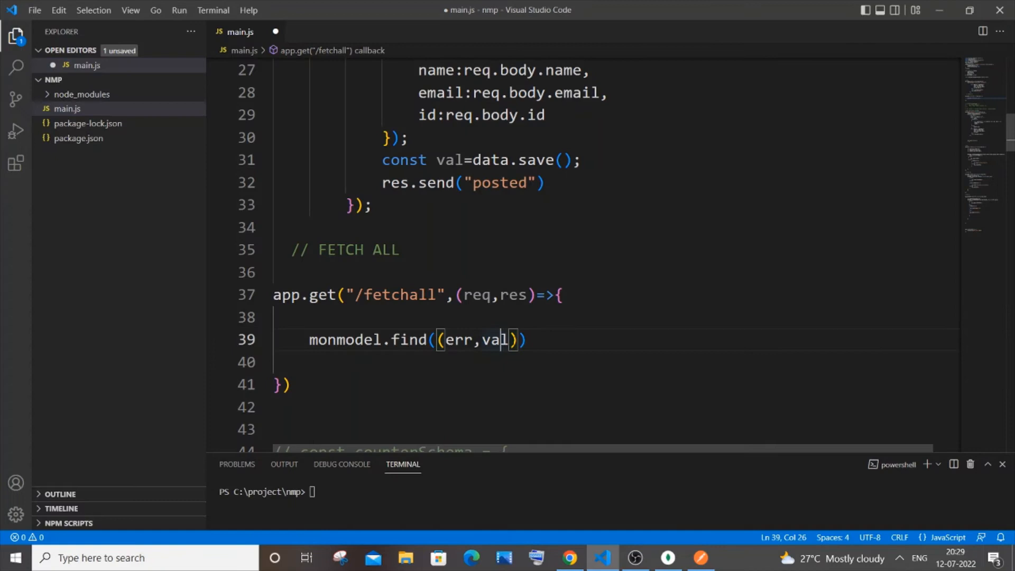
type("=>)")
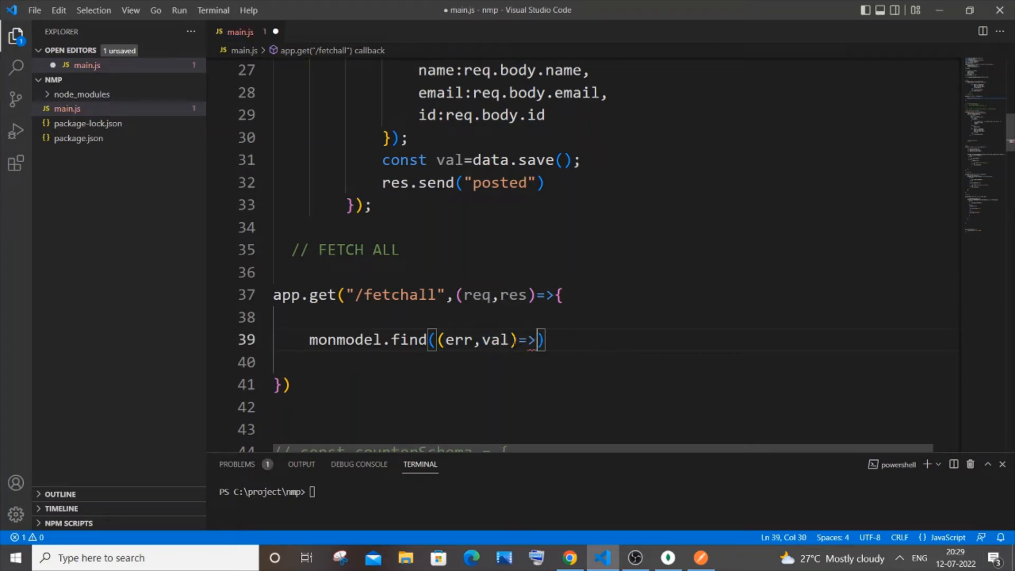
type("{")
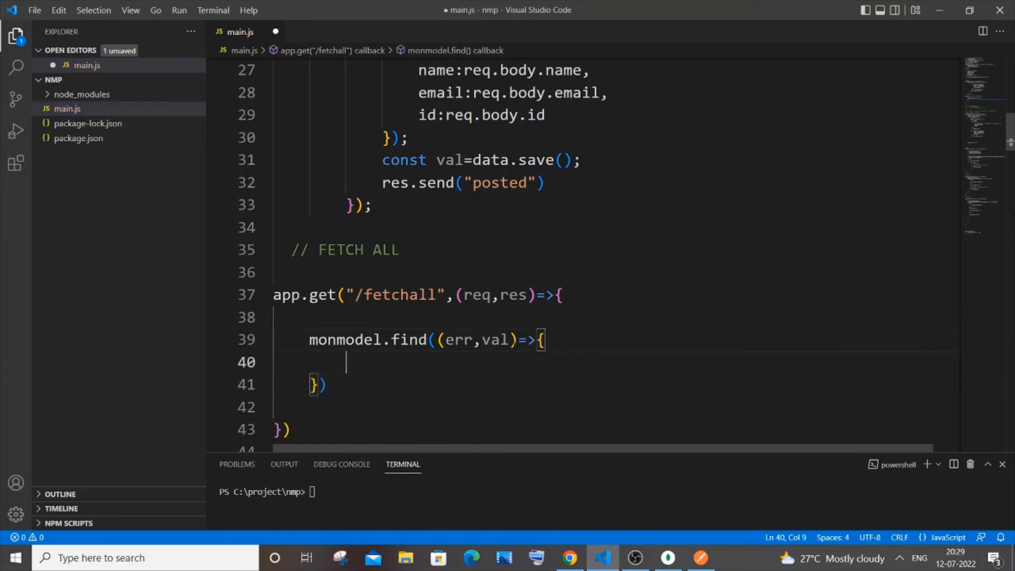
Log err with console.log when present, else respond with res.json(val)
type("if()")
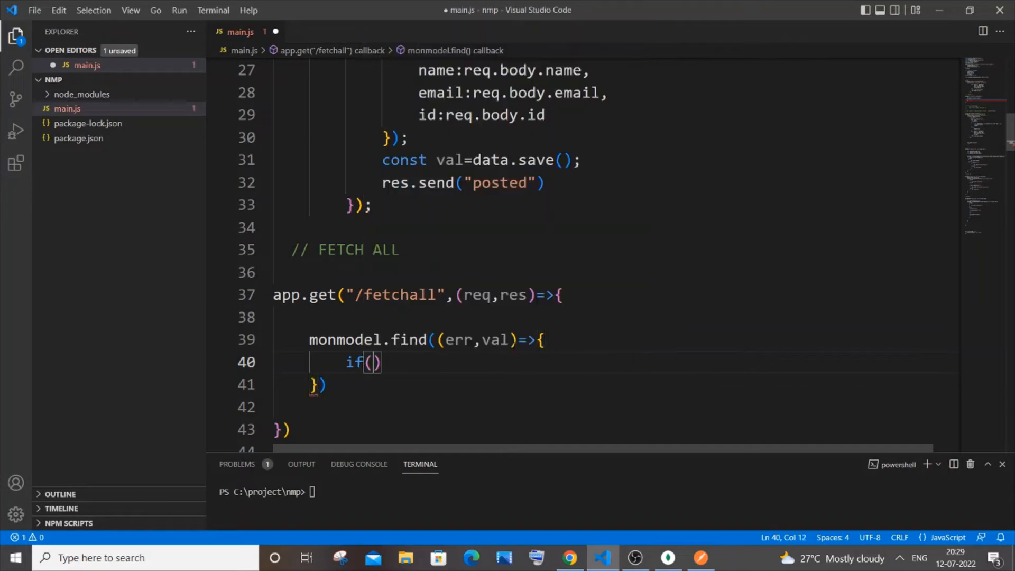
type("err")
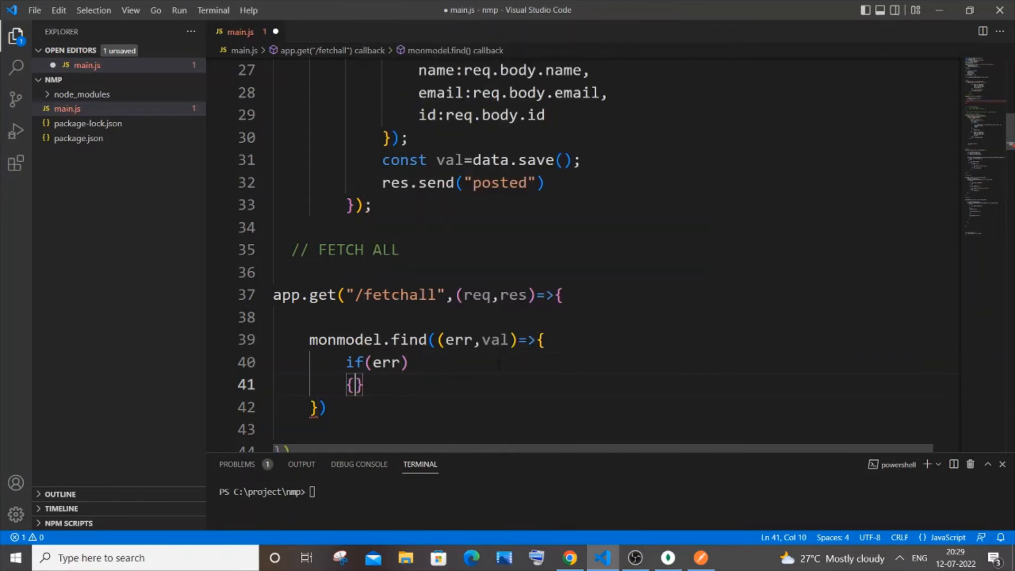
type("console.log(err")
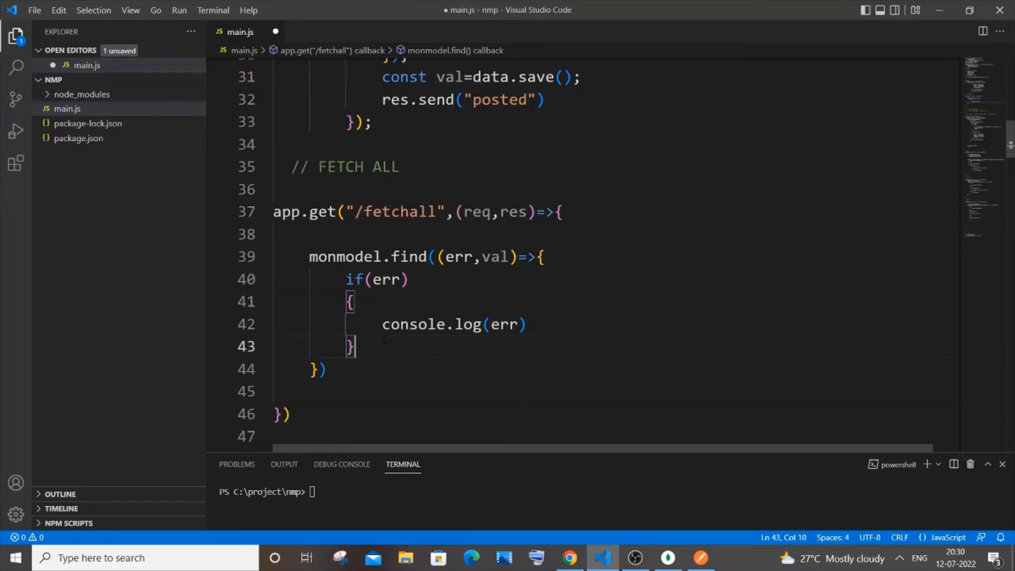
type("else{}")
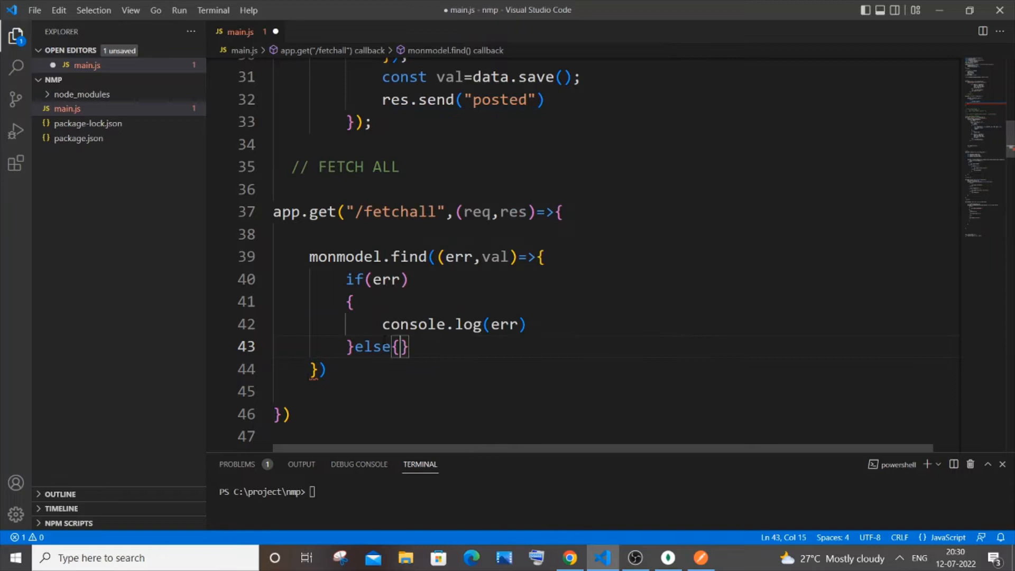
key("Enter")
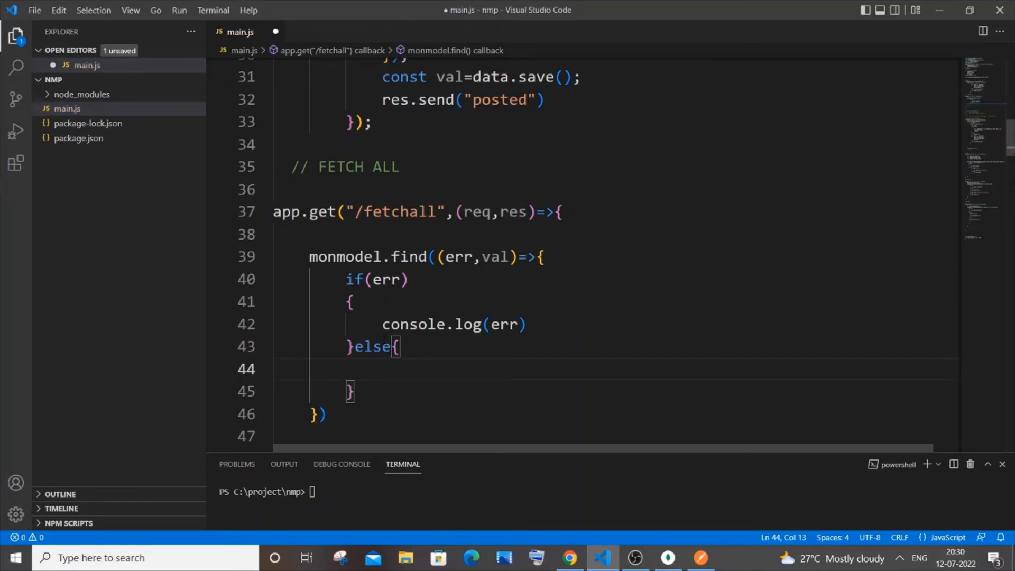
type("res.")
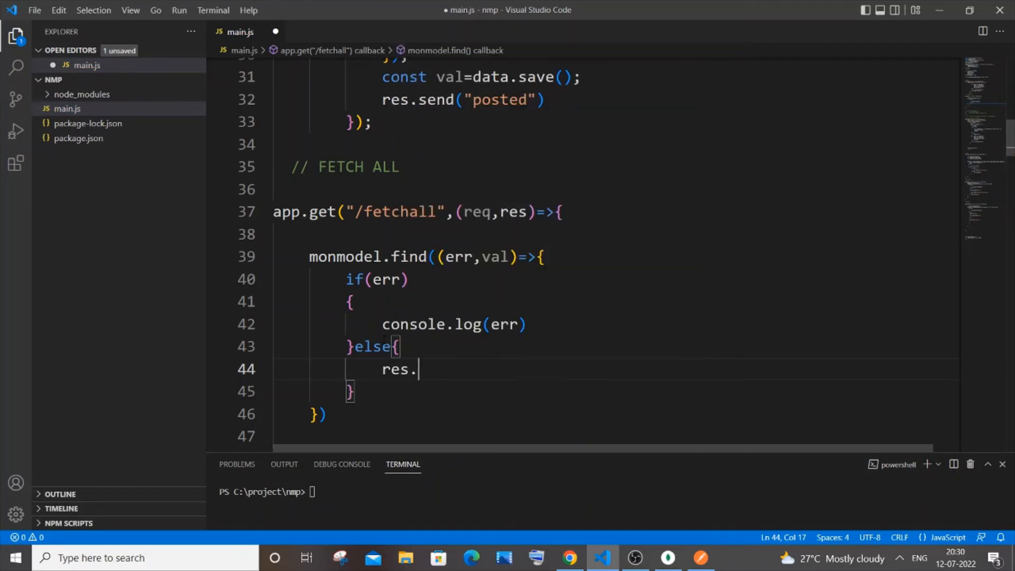
type("jo")
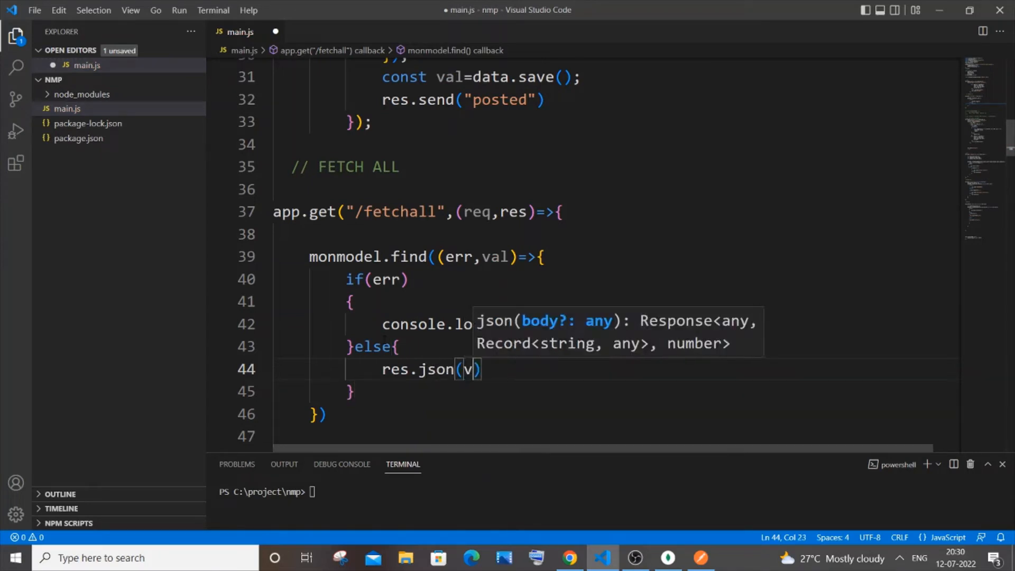
type("al")
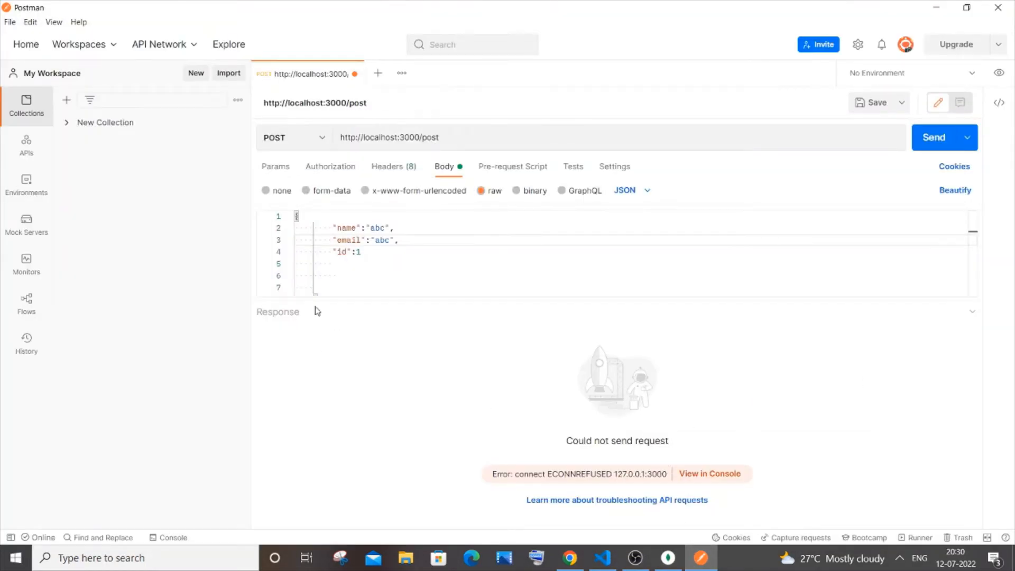
View the three stored documents in Compass's newcols collection, then return to main.js
left_click(667, 558)
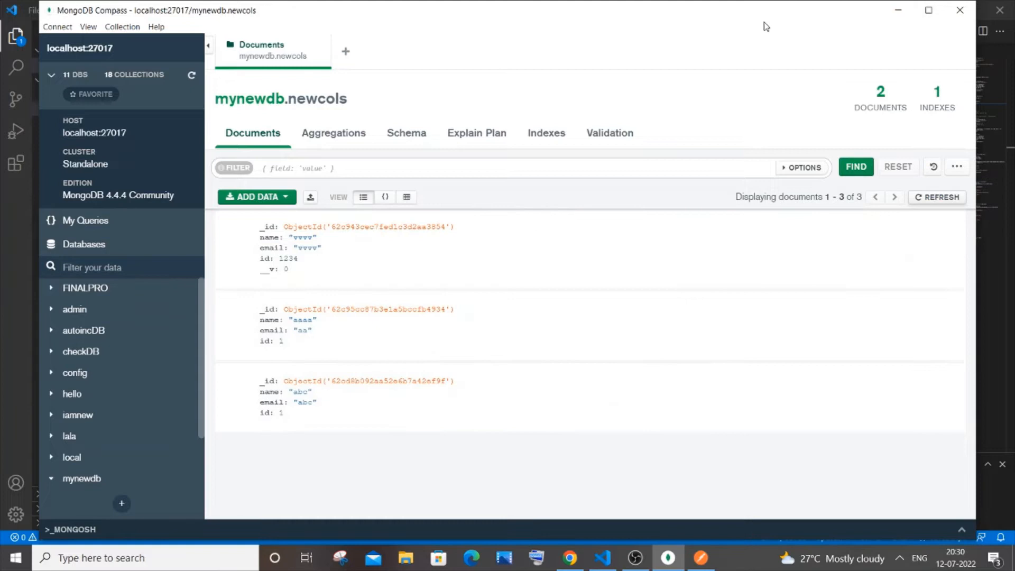
left_click(602, 557)
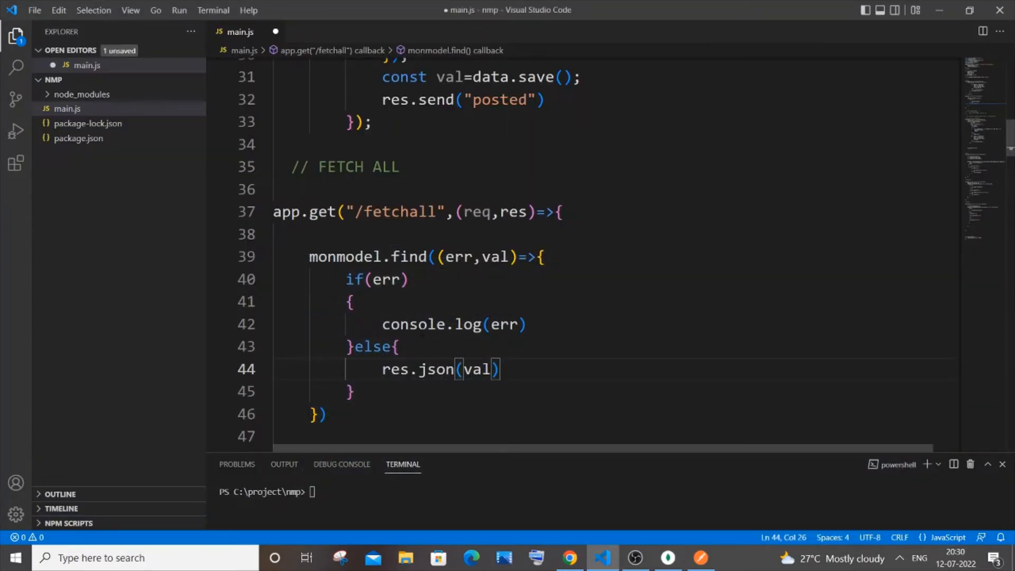
left_click(527, 324)
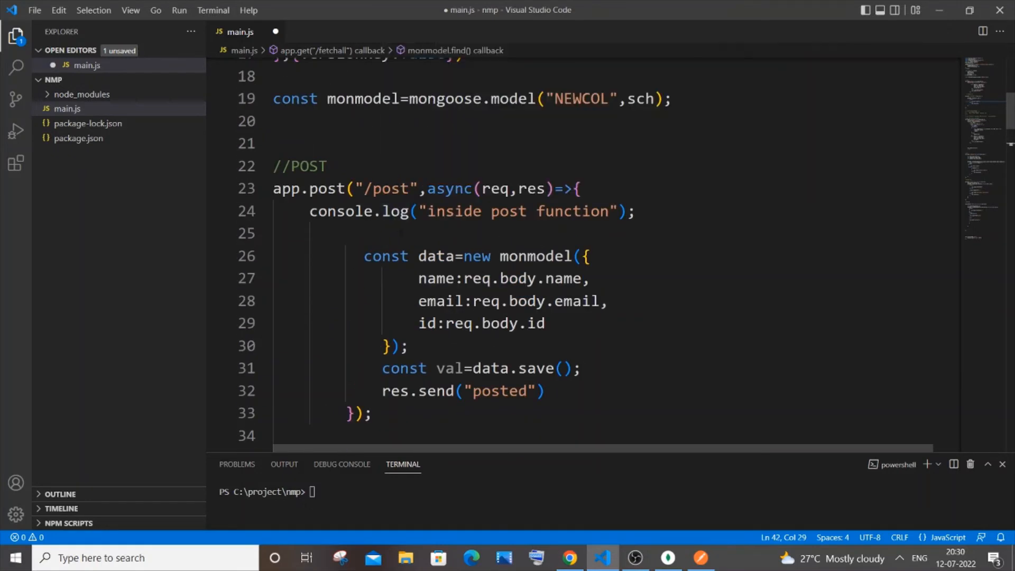
scroll("down", 3)
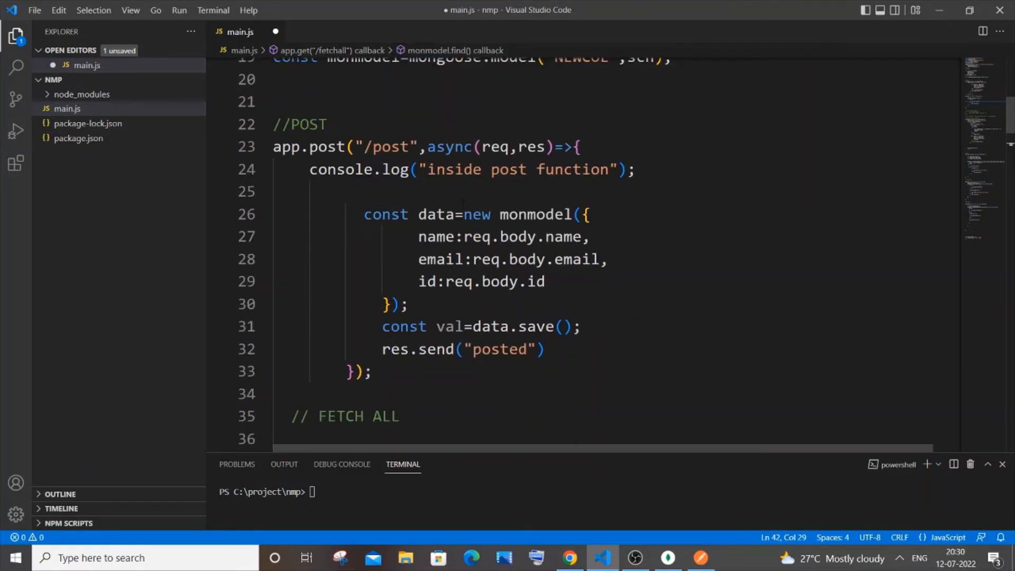
scroll("down", 3)
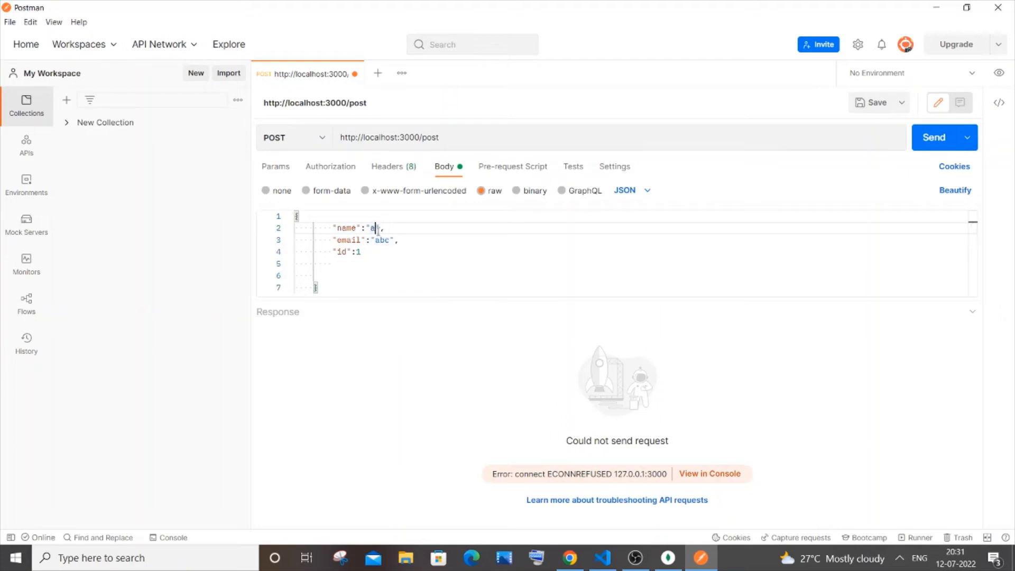
Send a POST with name and email "bbb", get "posted", and refresh the Compass collection
type("bbb")
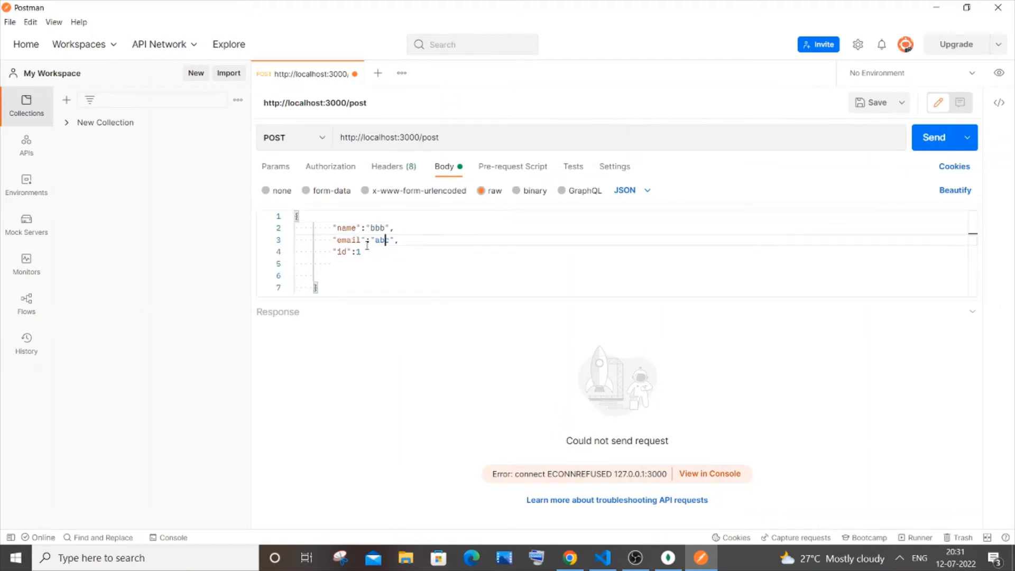
type("bb")
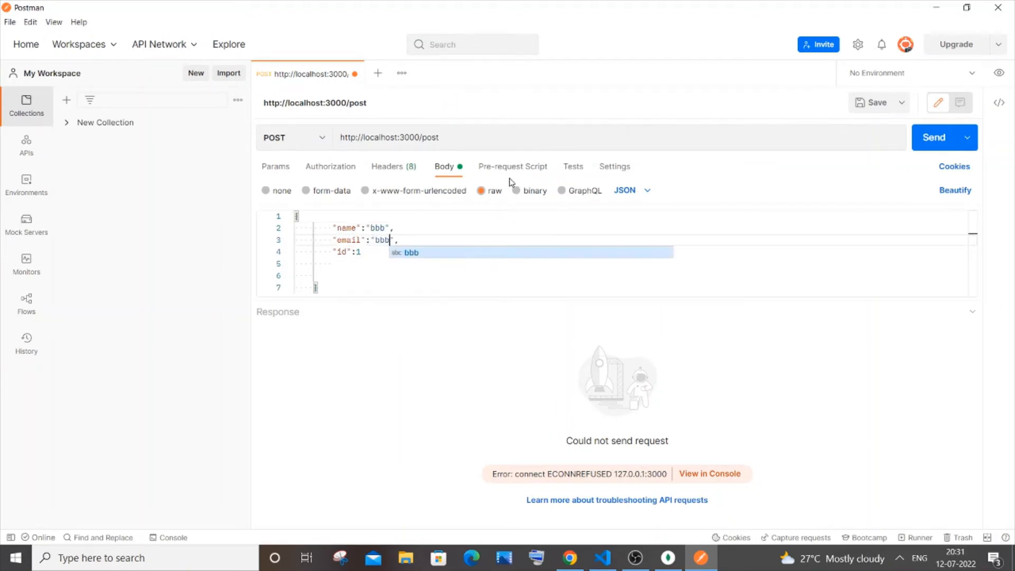
left_click(934, 138)
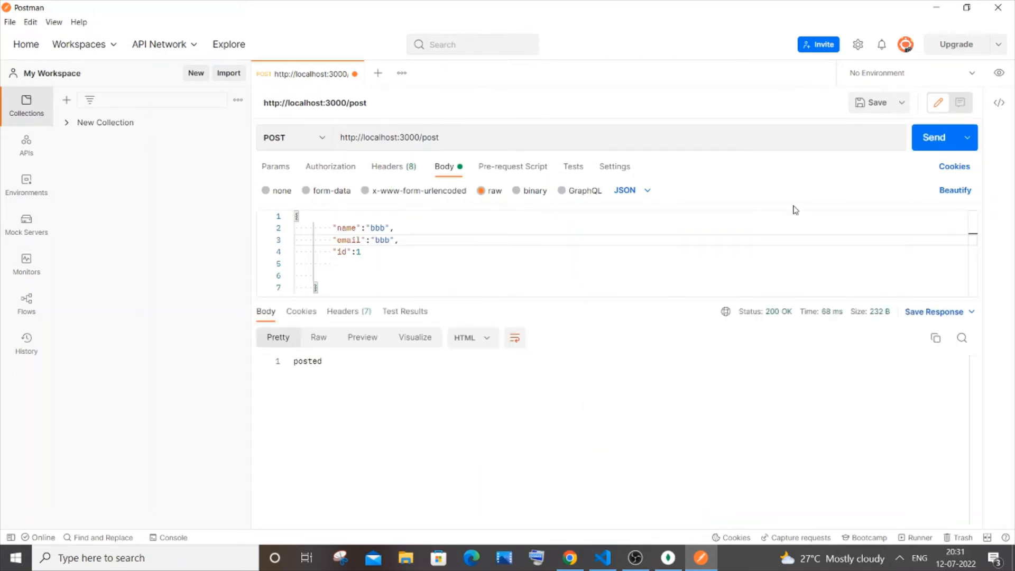
mouse_move(669, 557)
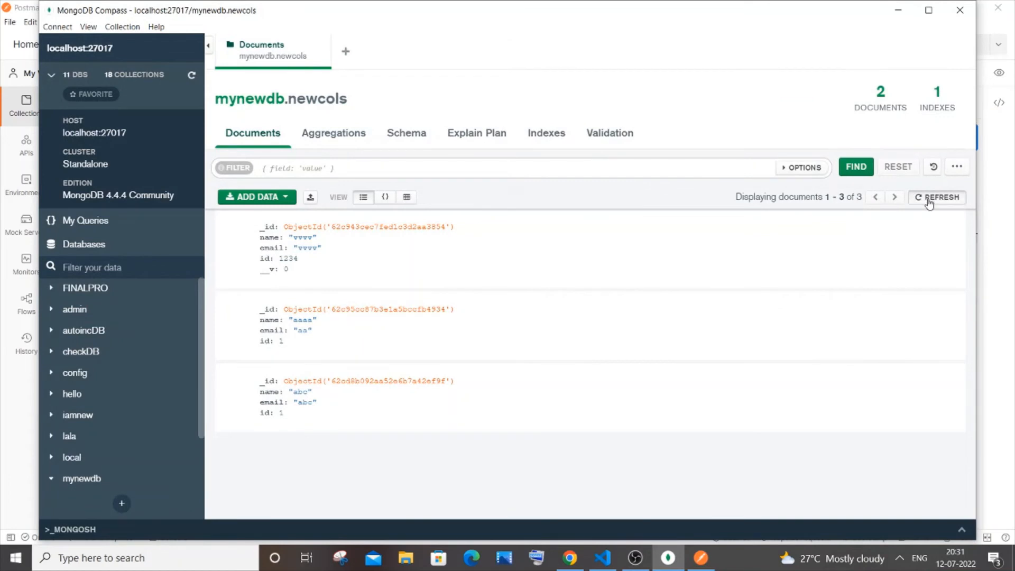
left_click(937, 198)
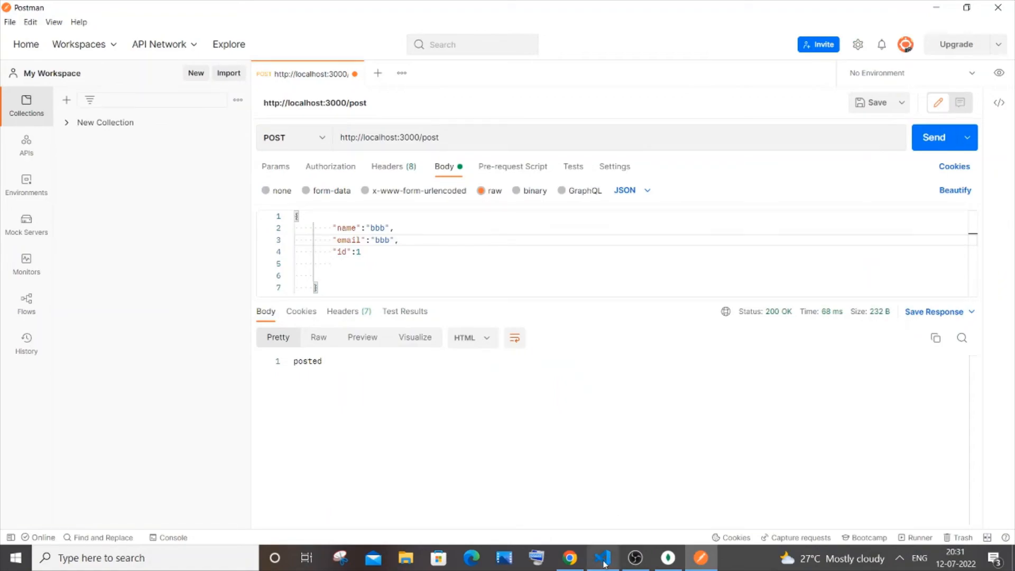
left_click(602, 558)
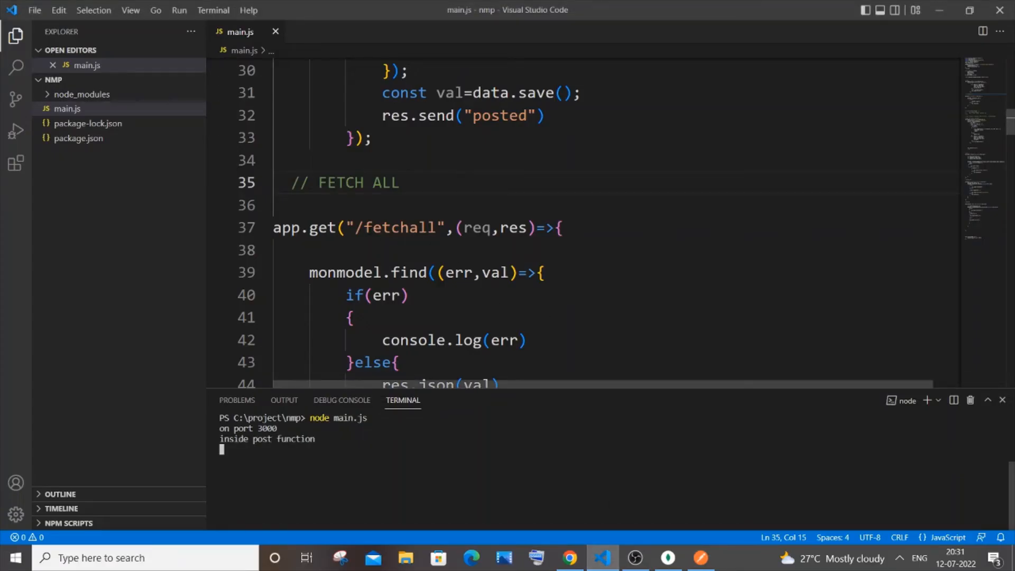
double_click(394, 227)
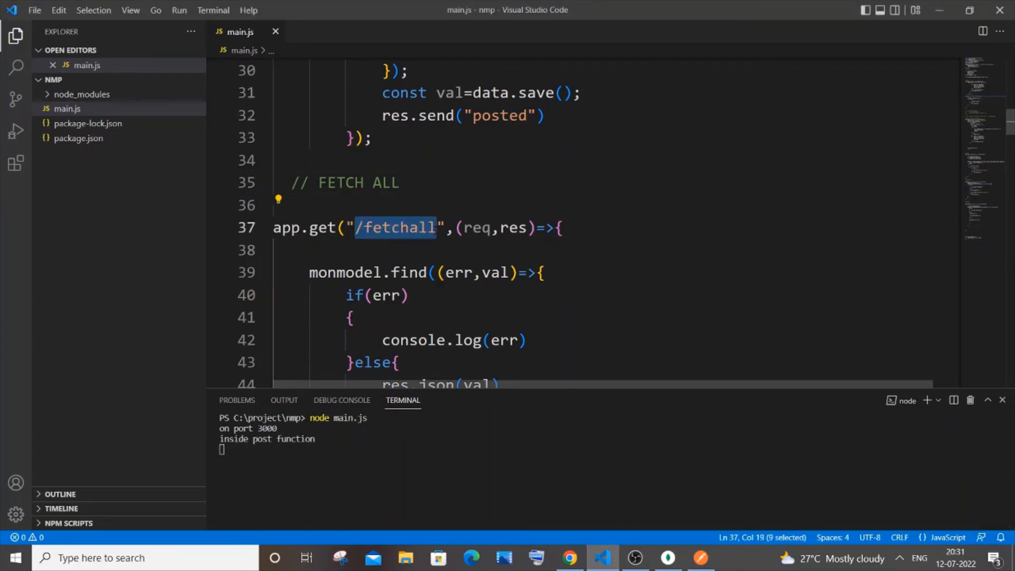
scroll("down", 3)
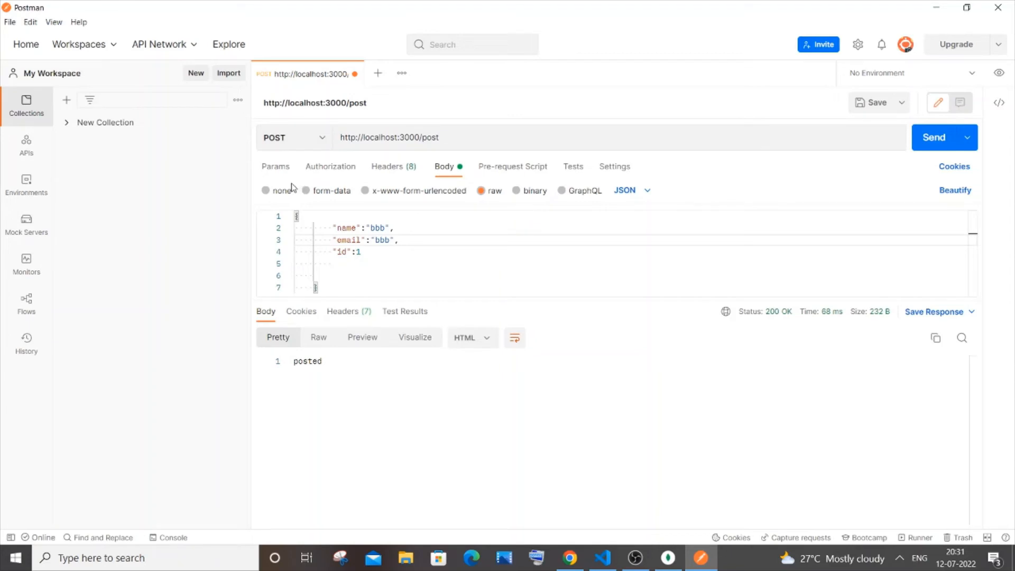
Set Body to none, method to GET, URL to localhost:3000/fetchall, and send it
left_click(266, 190)
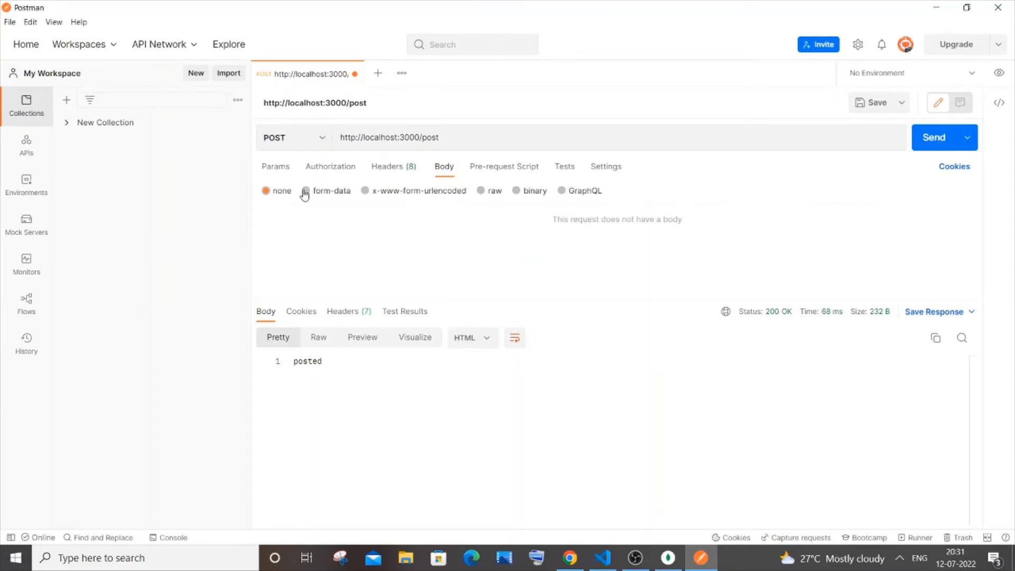
left_click(296, 138)
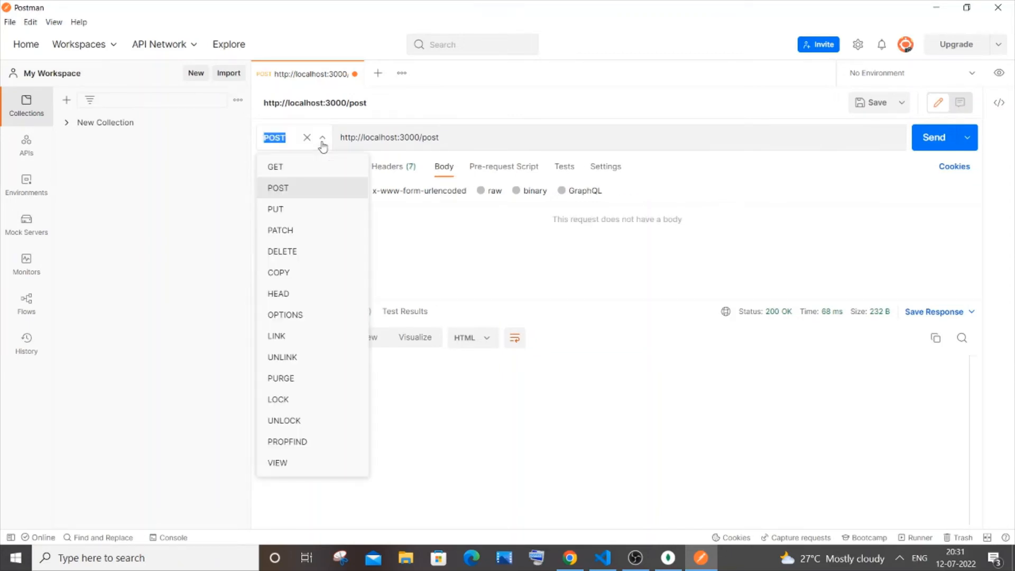
left_click(275, 166)
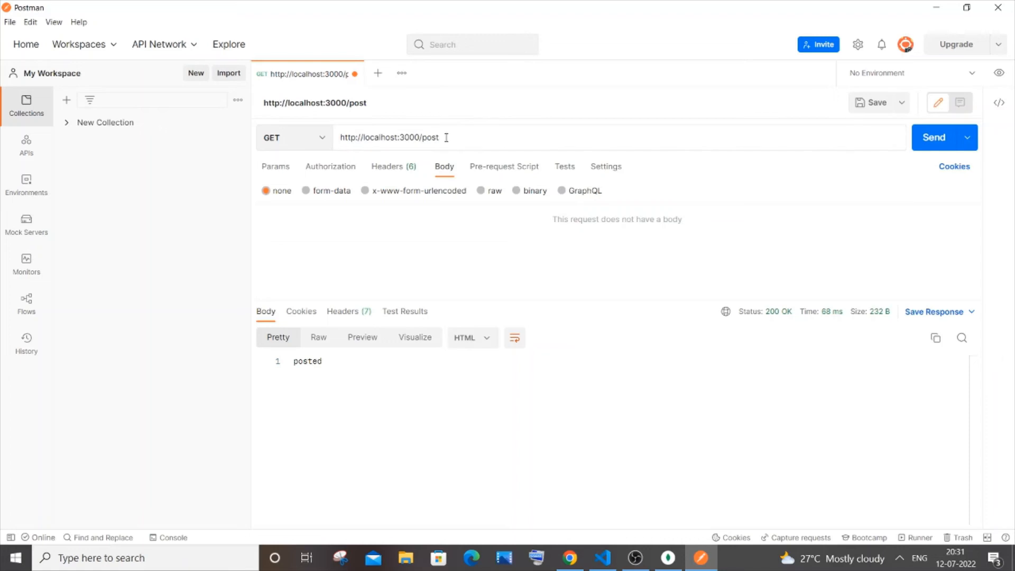
type("fetchall")
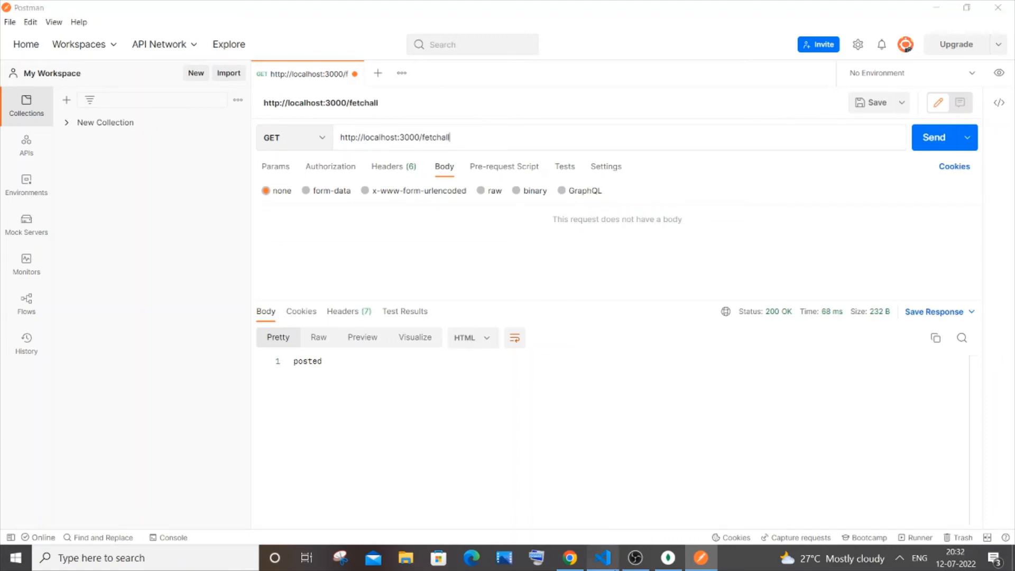
left_click(602, 558)
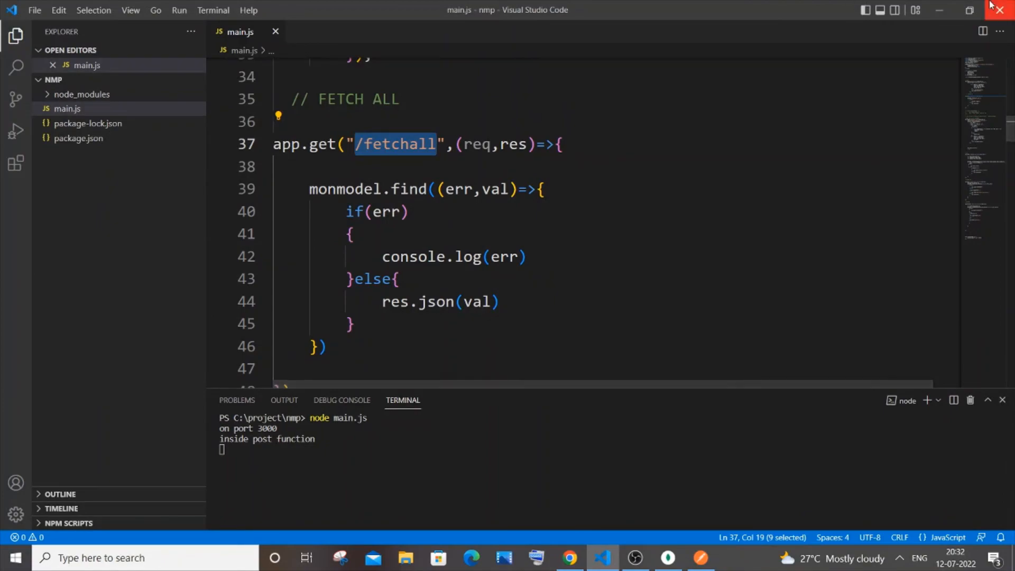
left_click(699, 558)
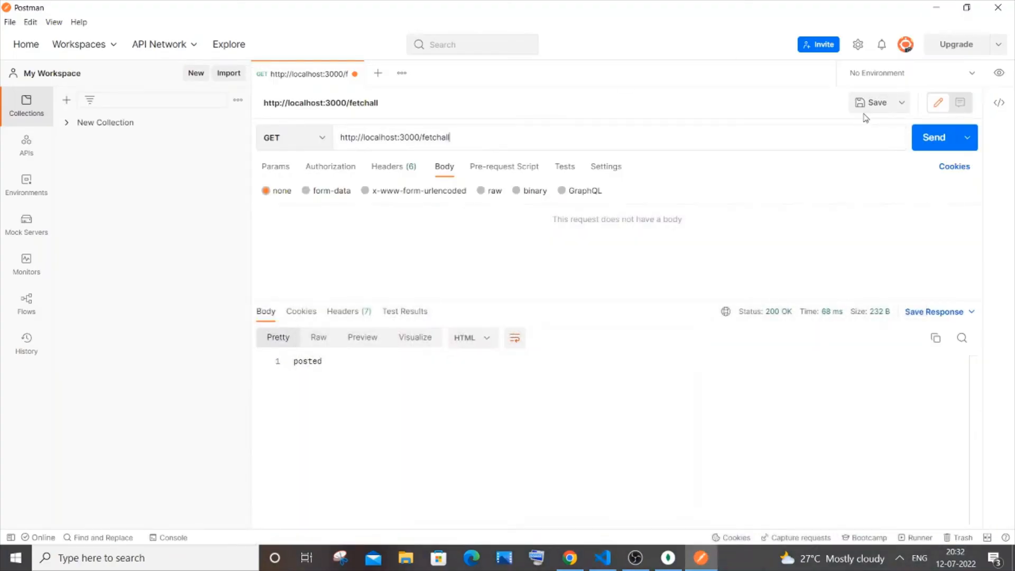
left_click(935, 137)
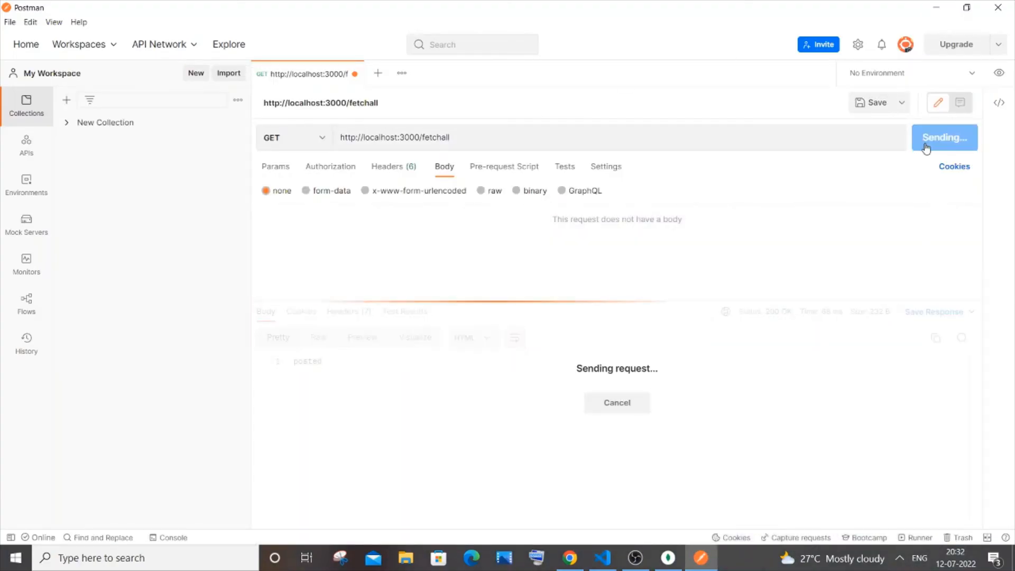
Review the 200 OK JSON array with vvvv, aaaa, abc and bbb, then return to the code
left_click(938, 137)
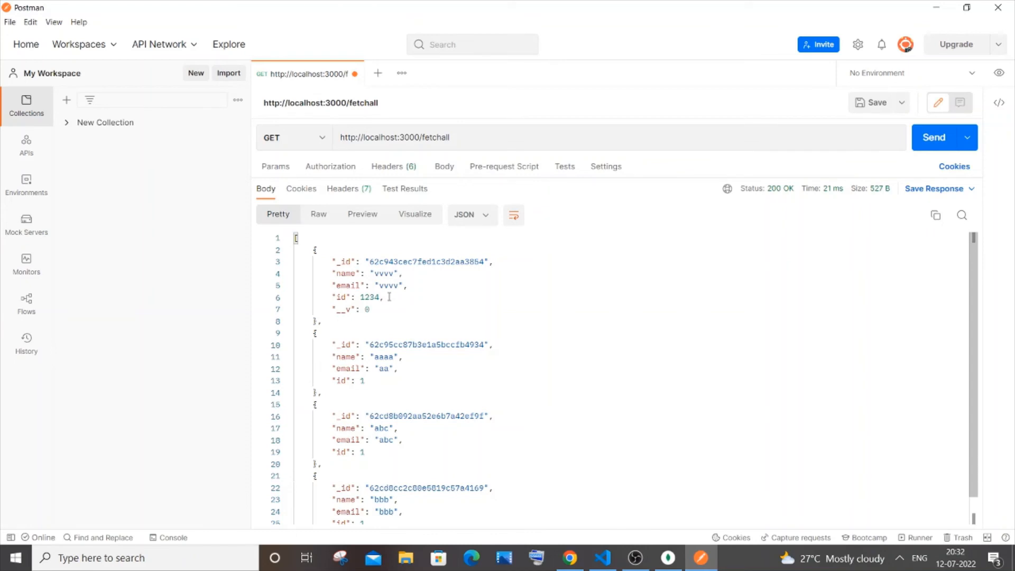
mouse_move(422, 398)
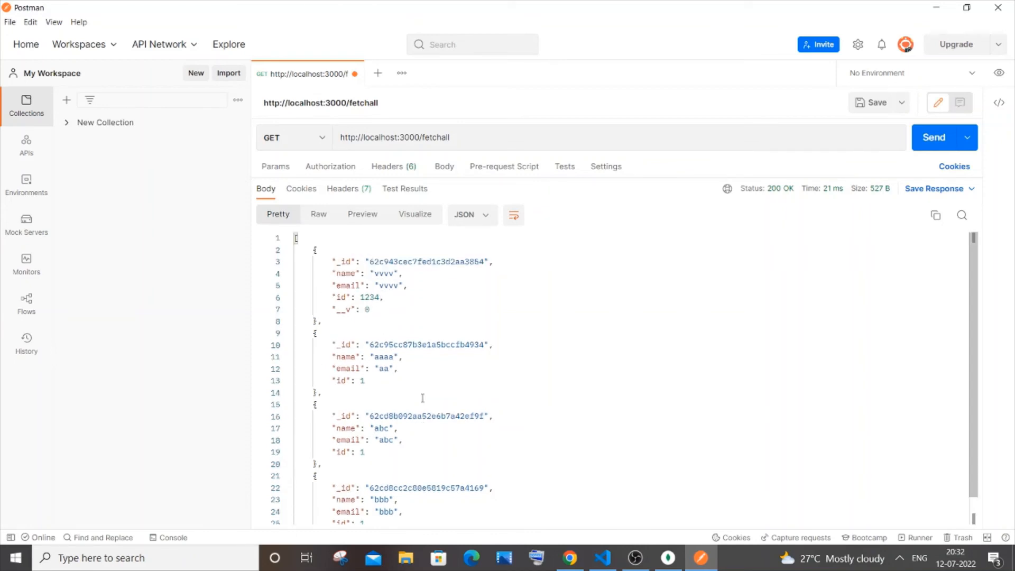
left_click(444, 166)
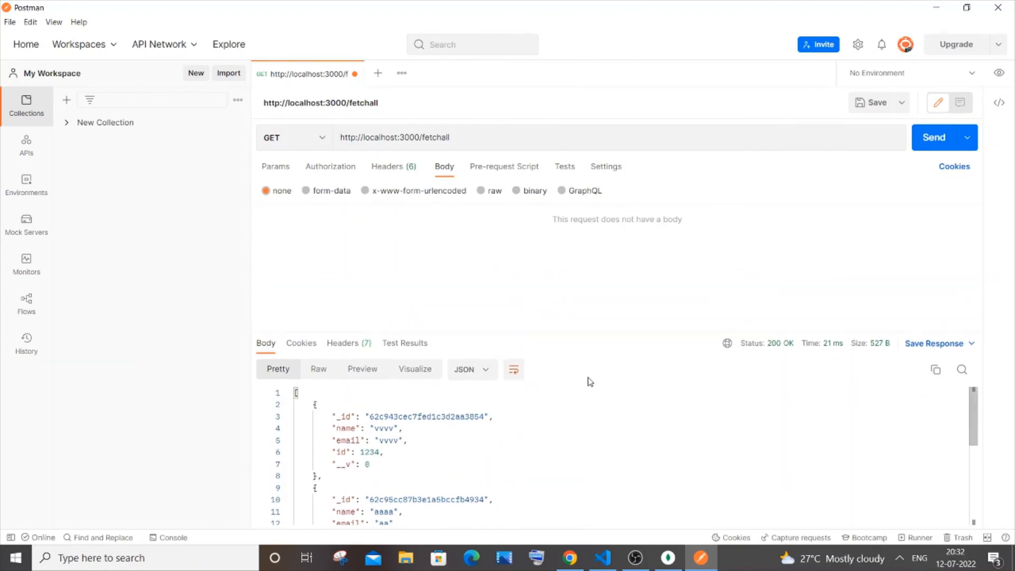
left_click(602, 558)
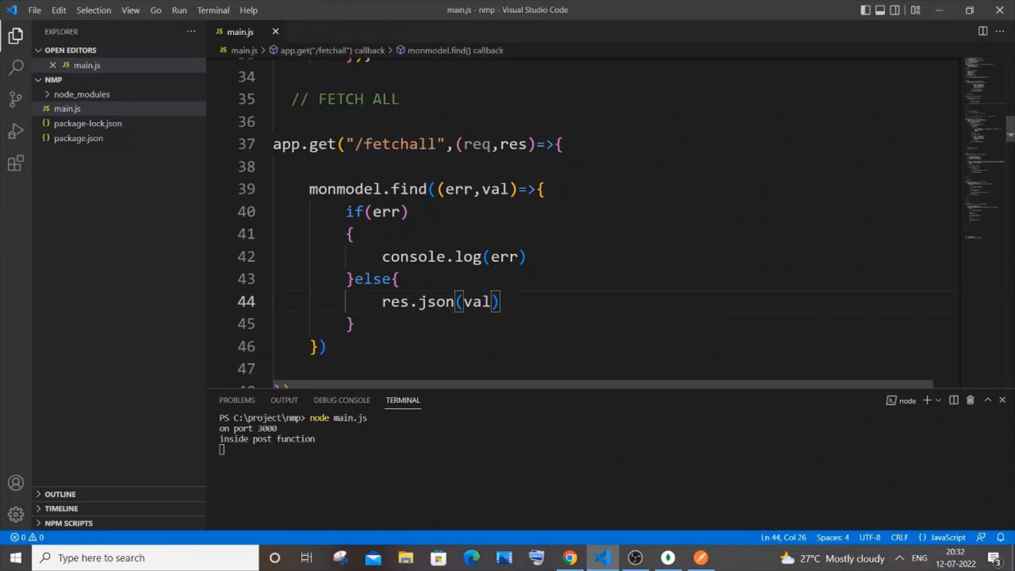
scroll("down", 3)
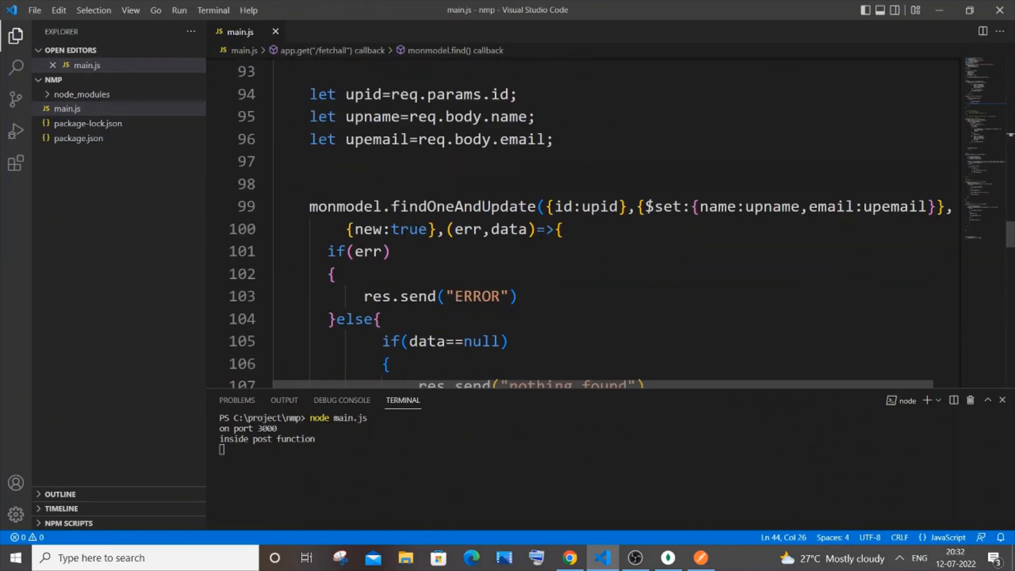
scroll("down", 3)
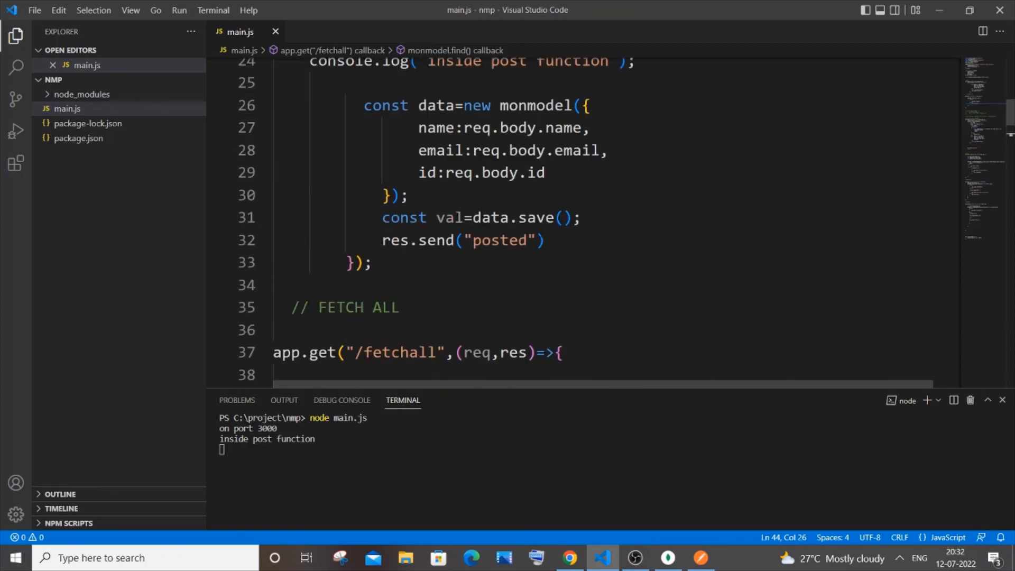
scroll("up", 3)
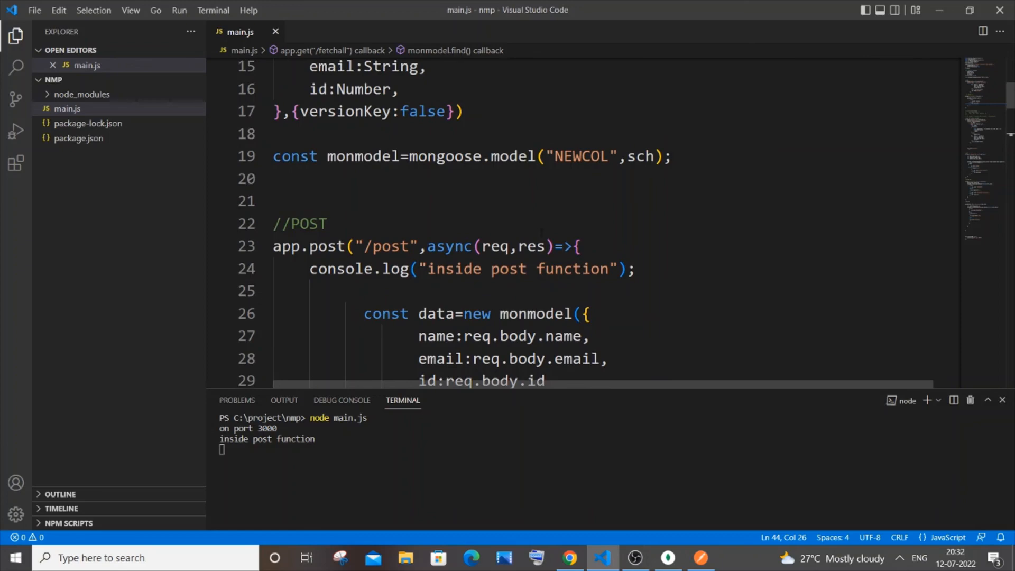